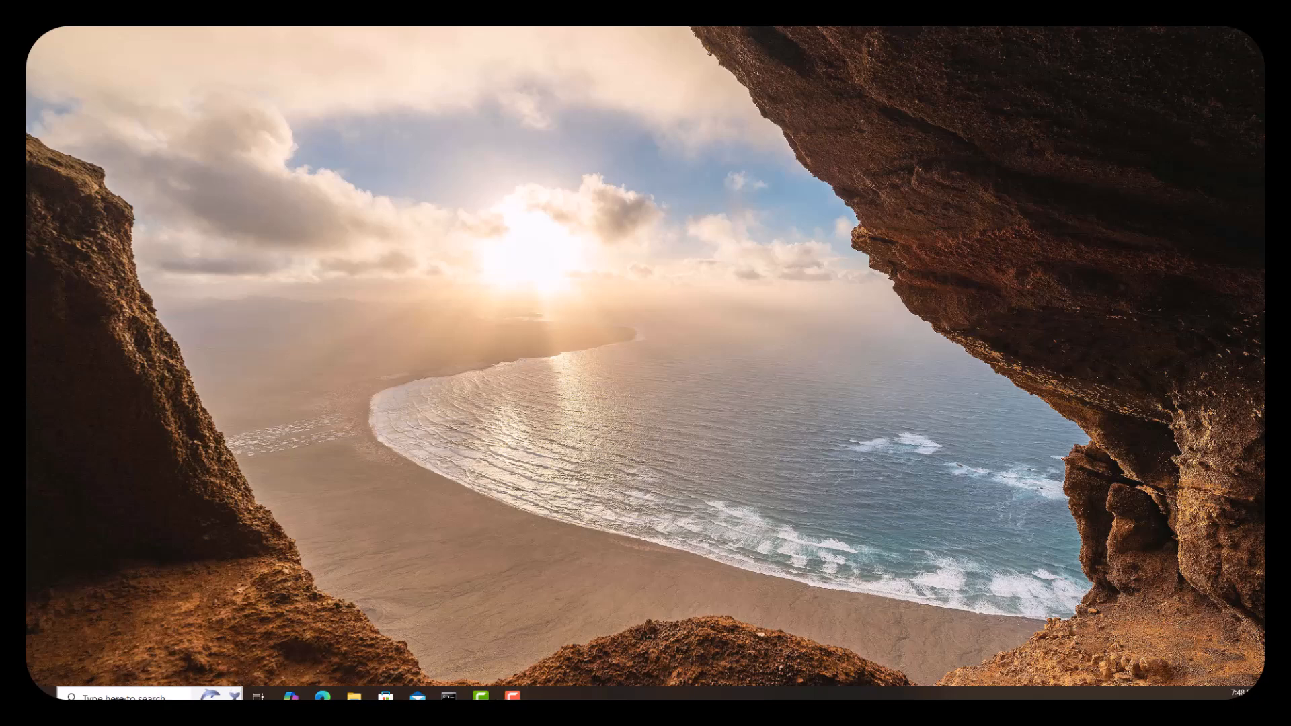
Launch the Settings app from the taskbar search results for "set".
left_click(123, 698)
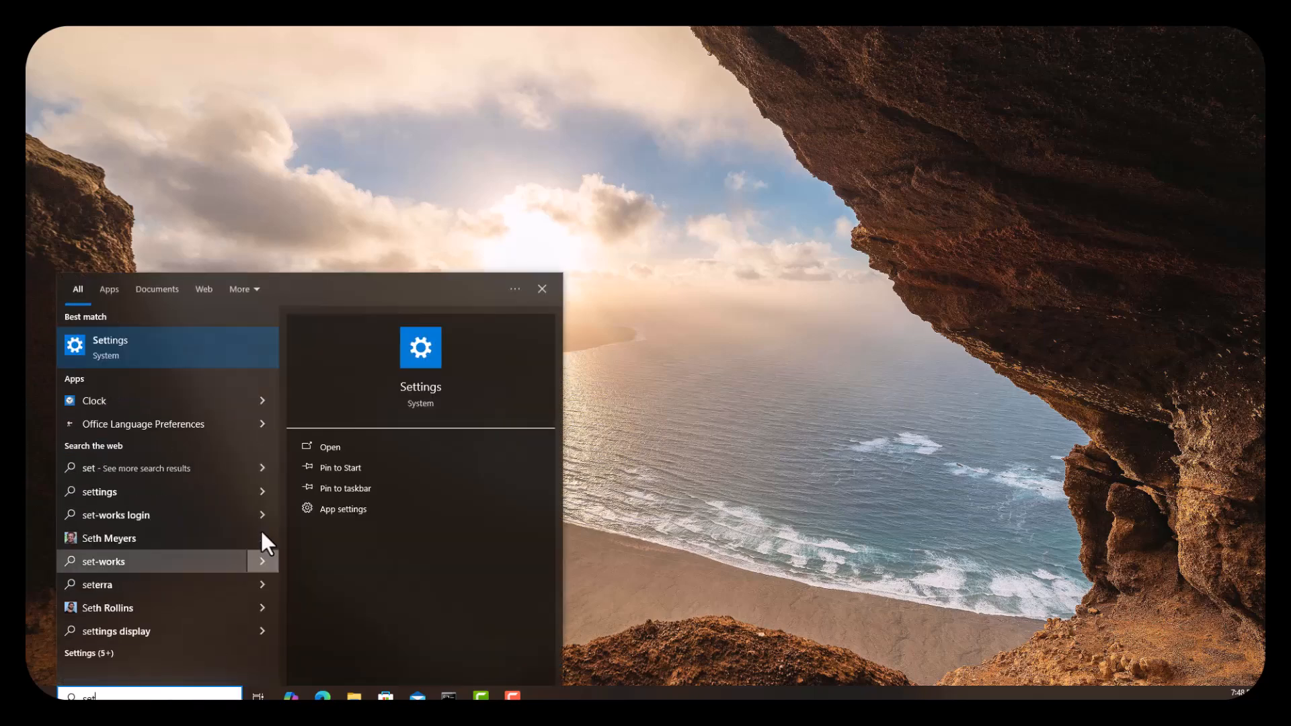
left_click(330, 447)
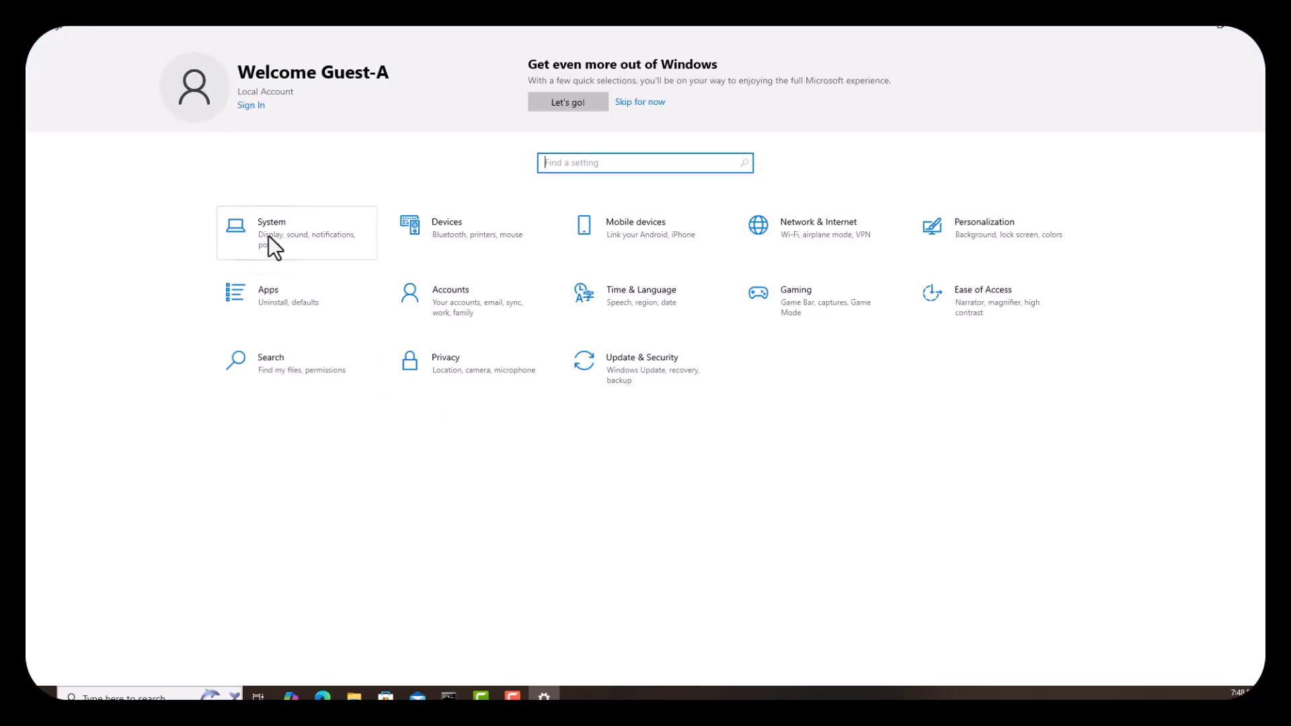
Go to the Remote Desktop page under System in Settings.
left_click(270, 228)
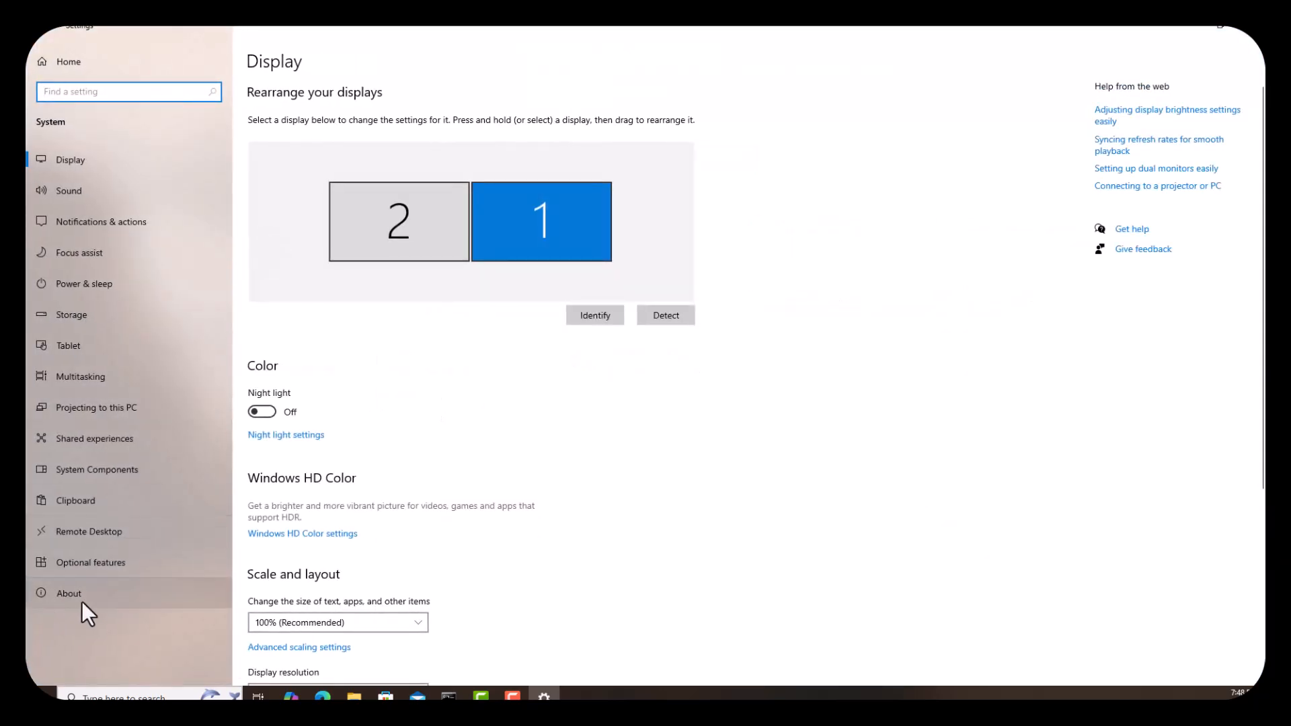
mouse_move(89, 537)
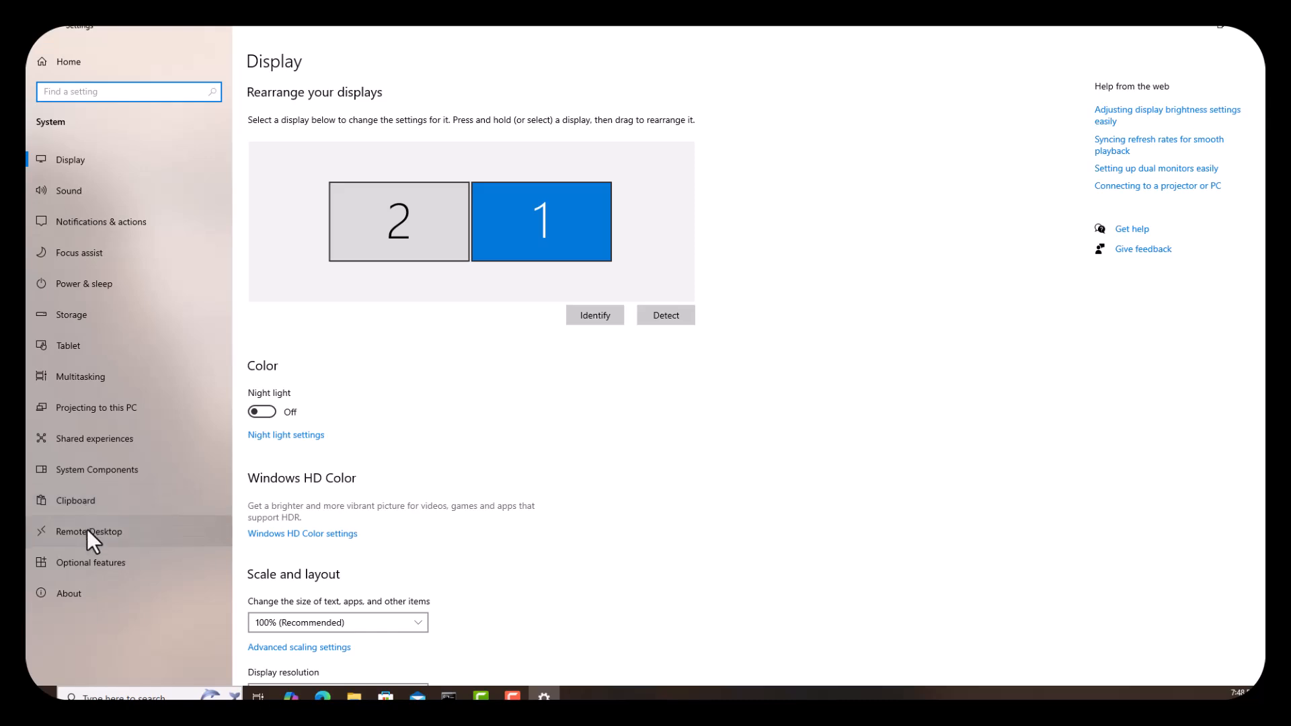
left_click(88, 531)
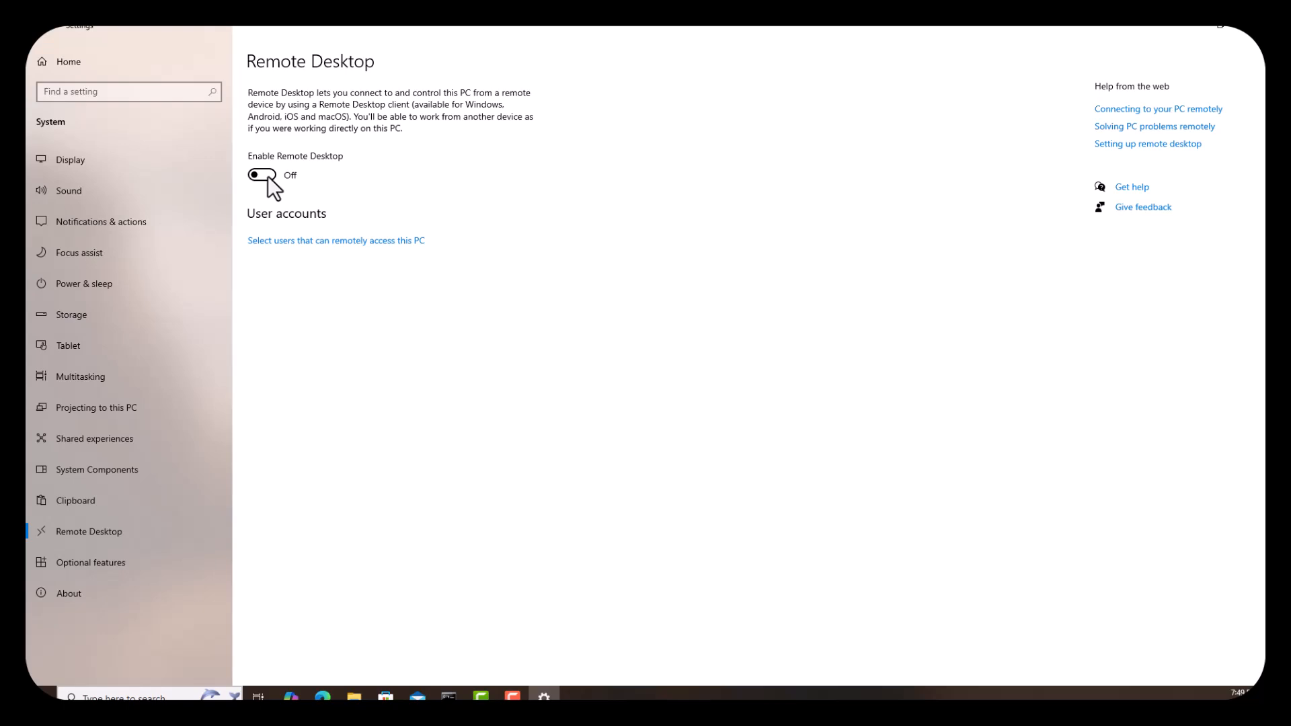
Switch Enable Remote Desktop on and confirm the prompt.
left_click(263, 175)
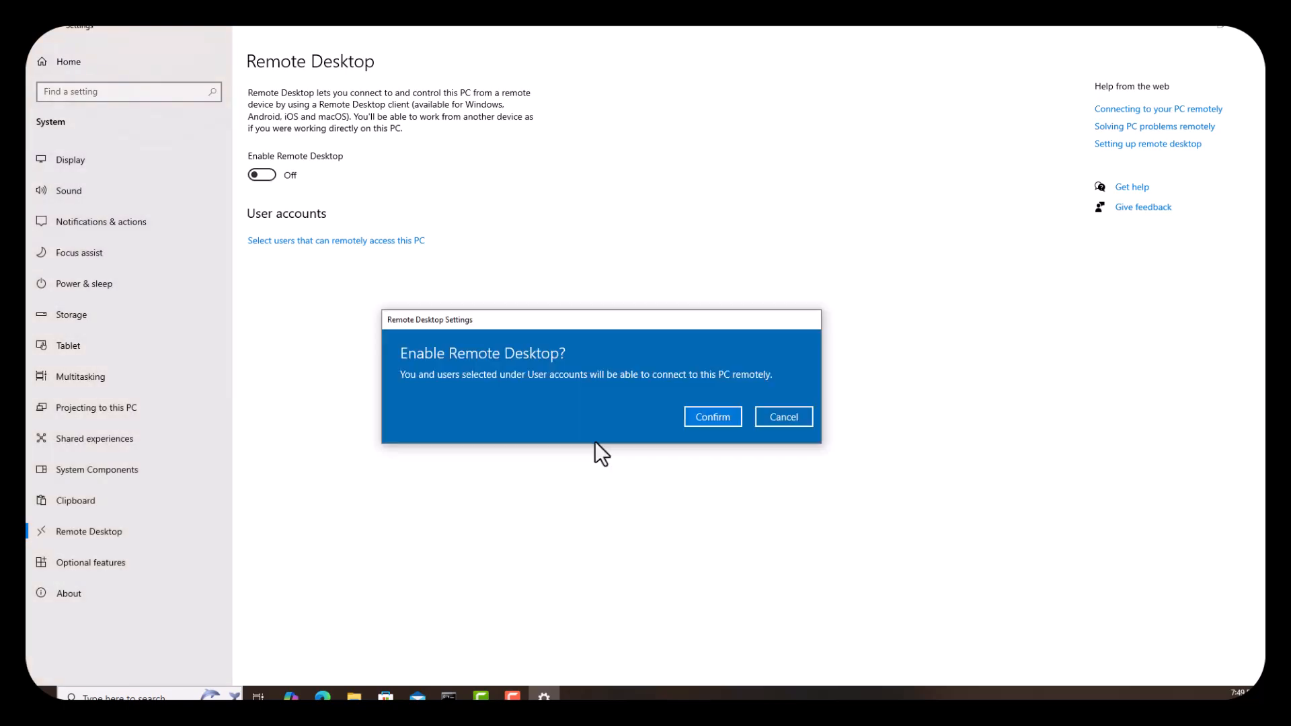
mouse_move(568, 366)
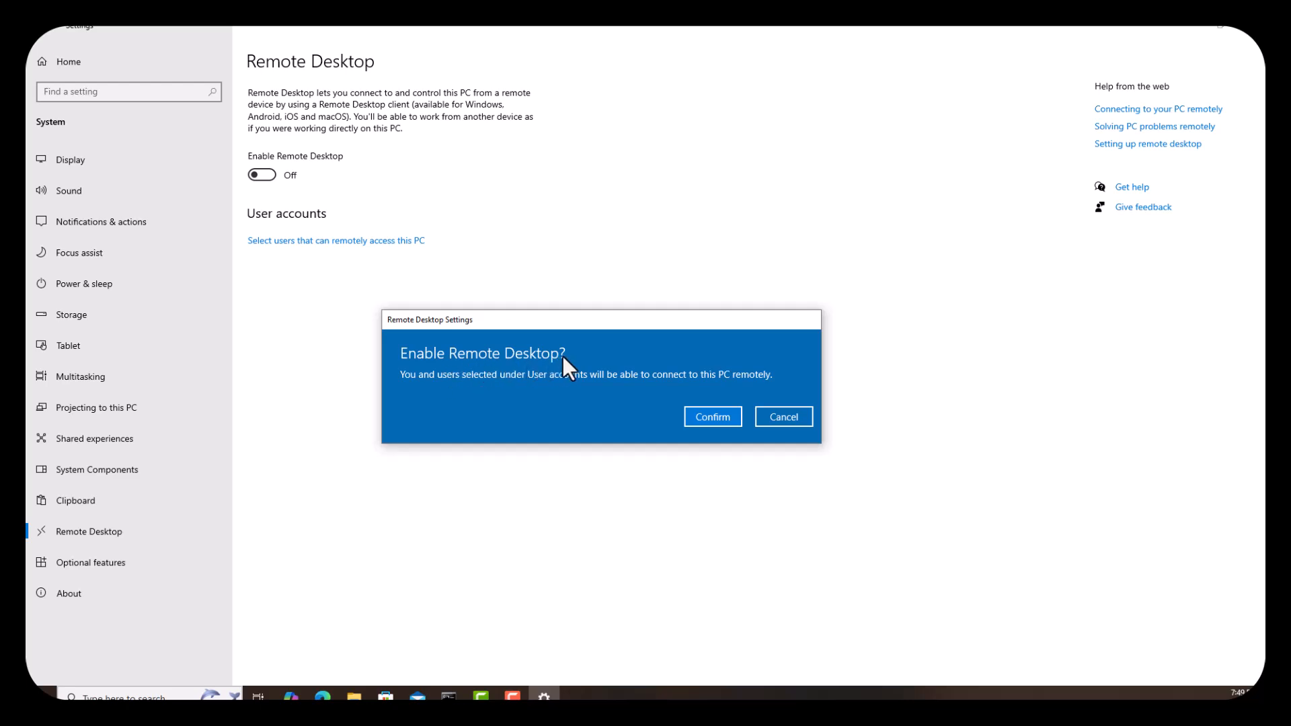
mouse_move(468, 396)
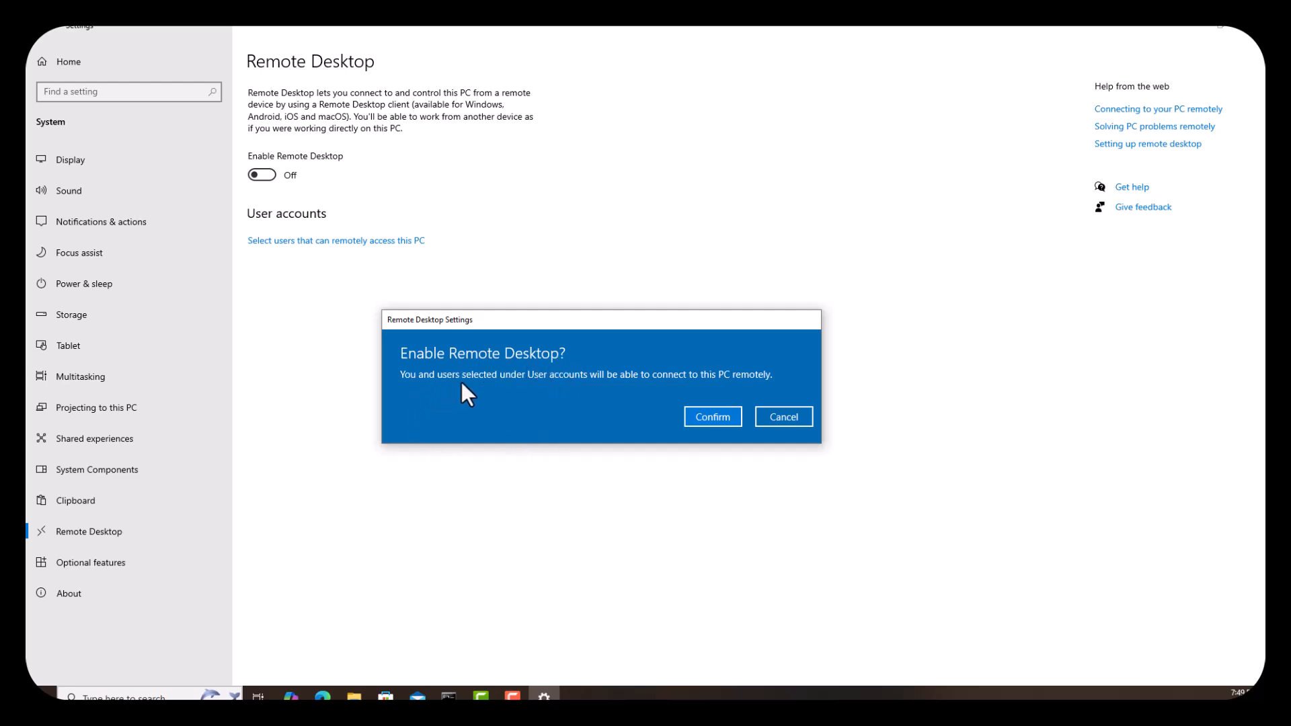
mouse_move(550, 394)
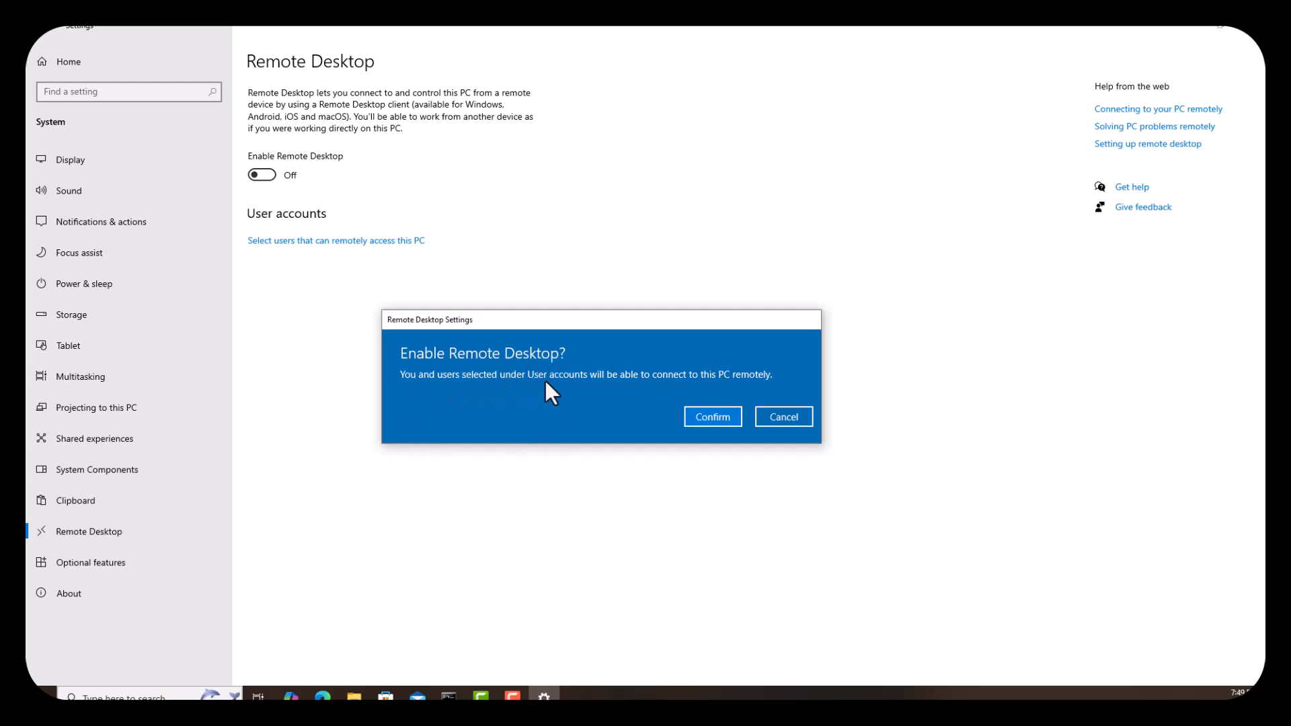
mouse_move(655, 398)
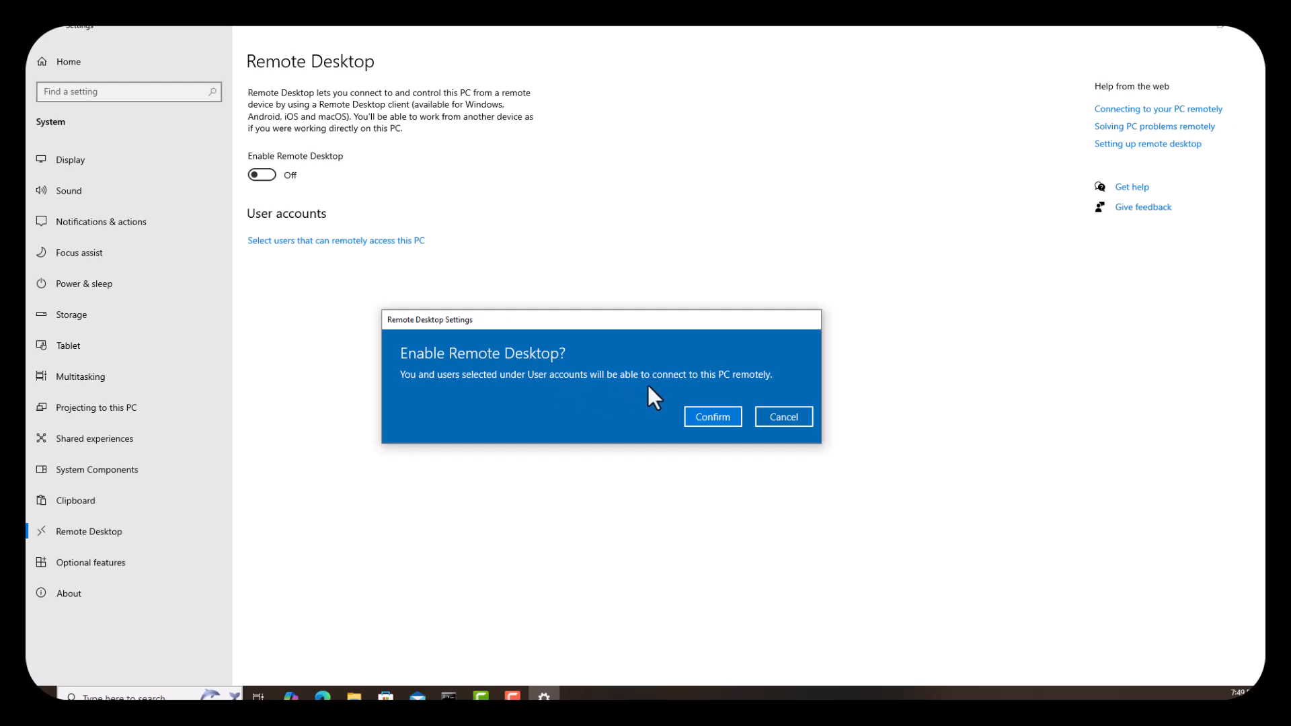
mouse_move(727, 390)
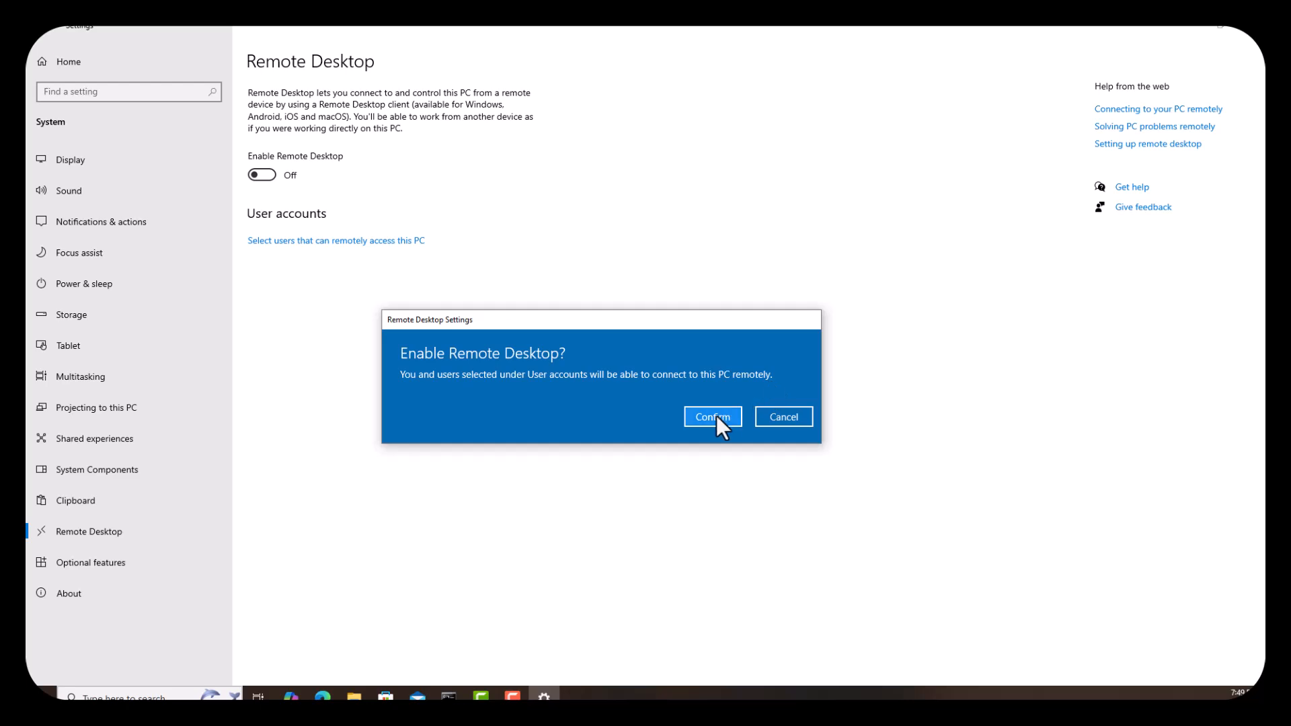
left_click(711, 415)
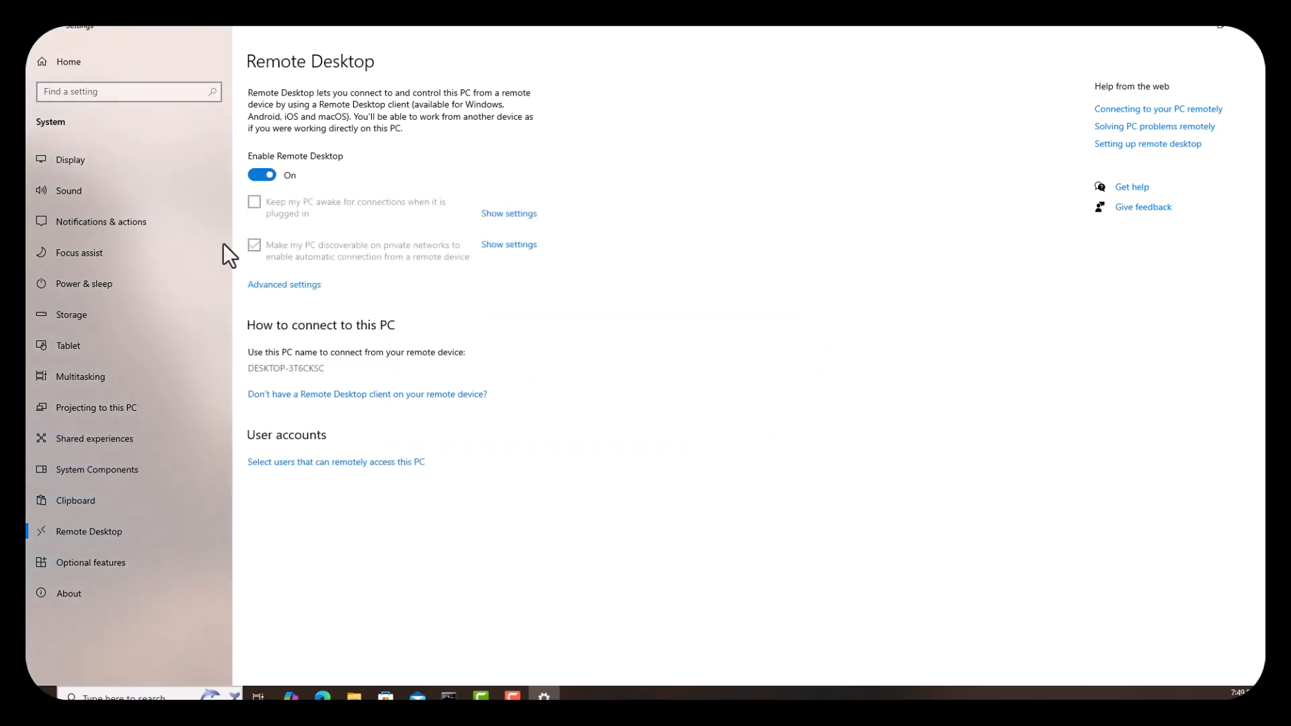
mouse_move(336, 461)
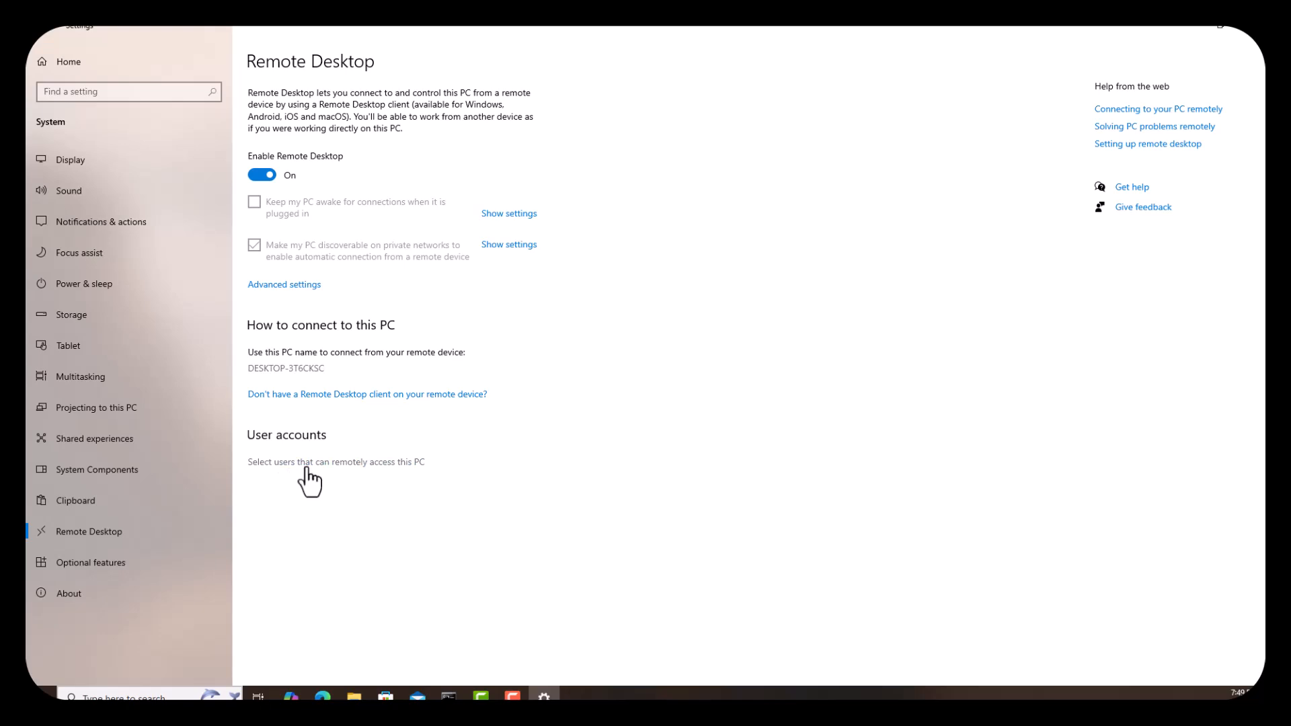
mouse_move(374, 480)
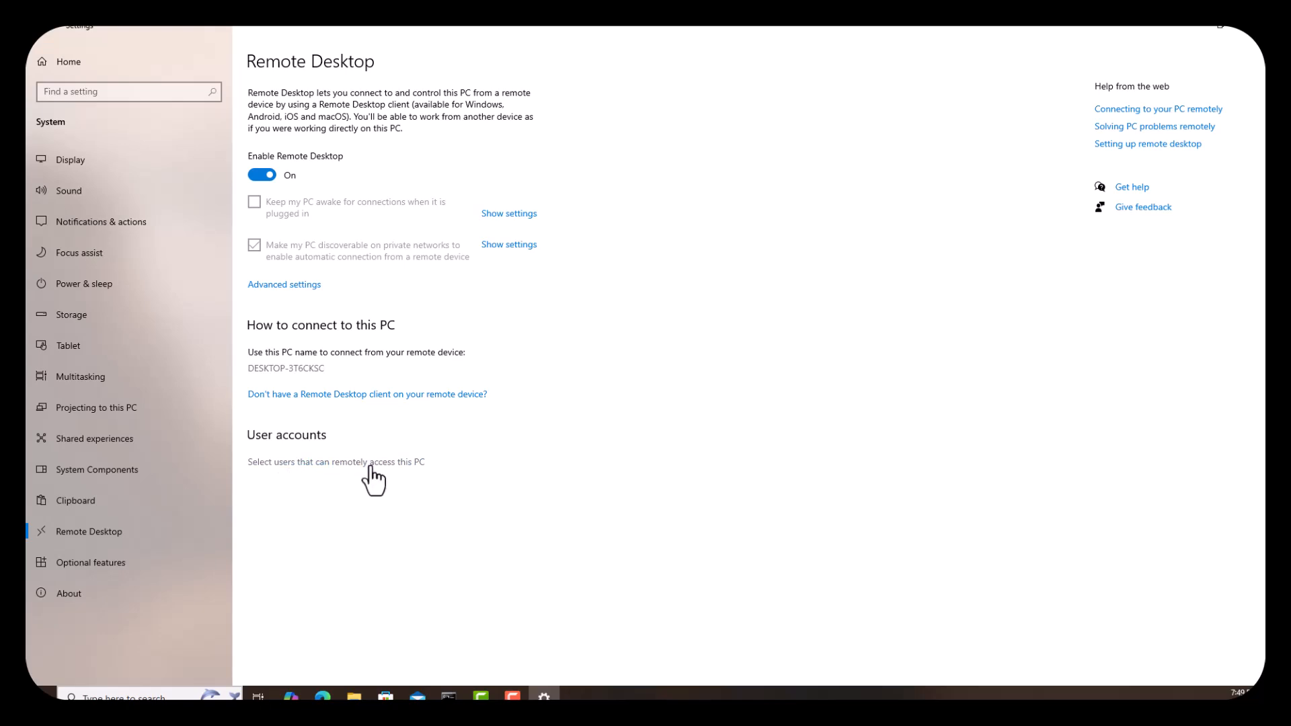
Show the Remote Desktop Users list via 'Select users that can remotely access this PC'.
left_click(337, 461)
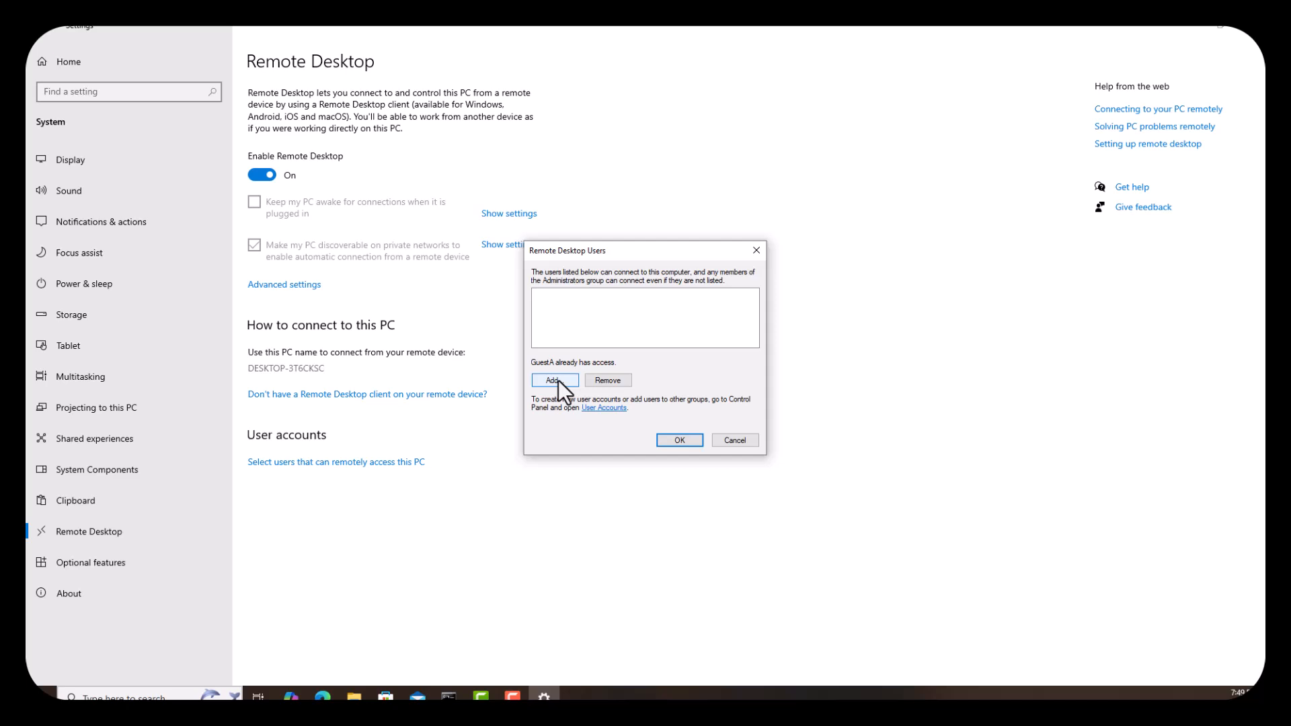
Add a user, search all local accounts with Find Now and choose Administrator.
left_click(554, 380)
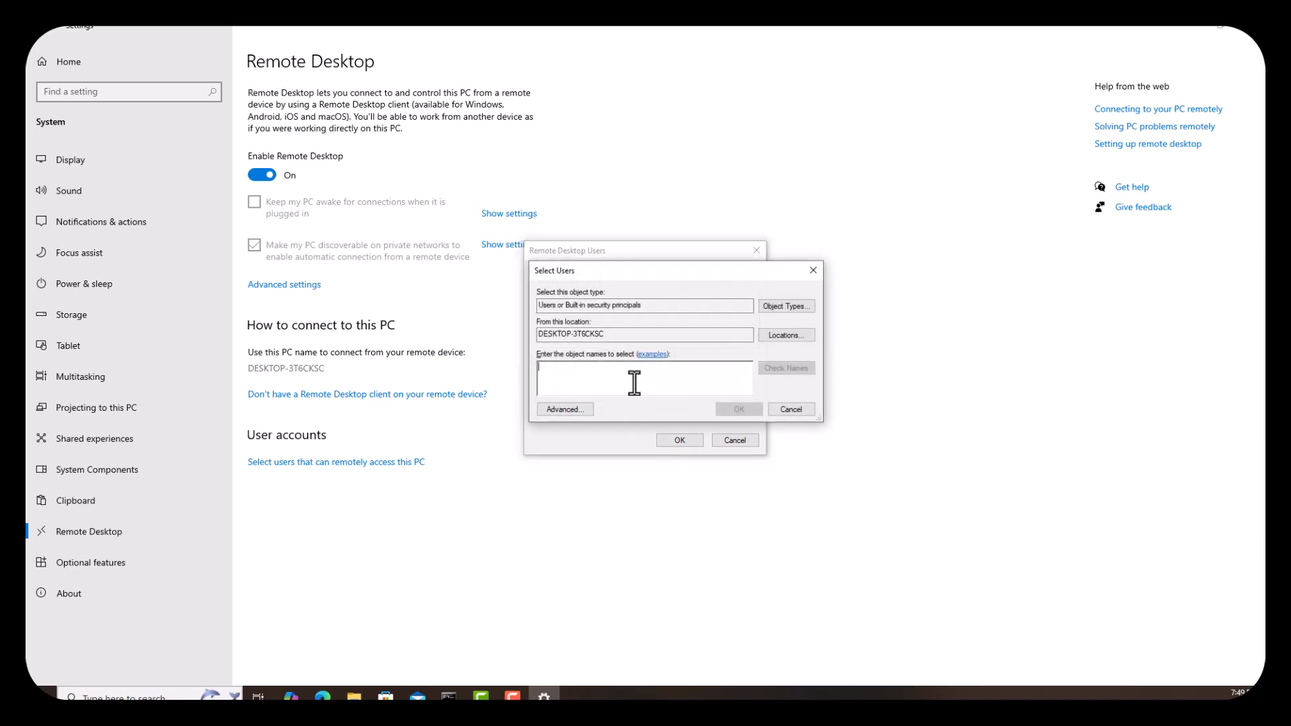
mouse_move(553, 375)
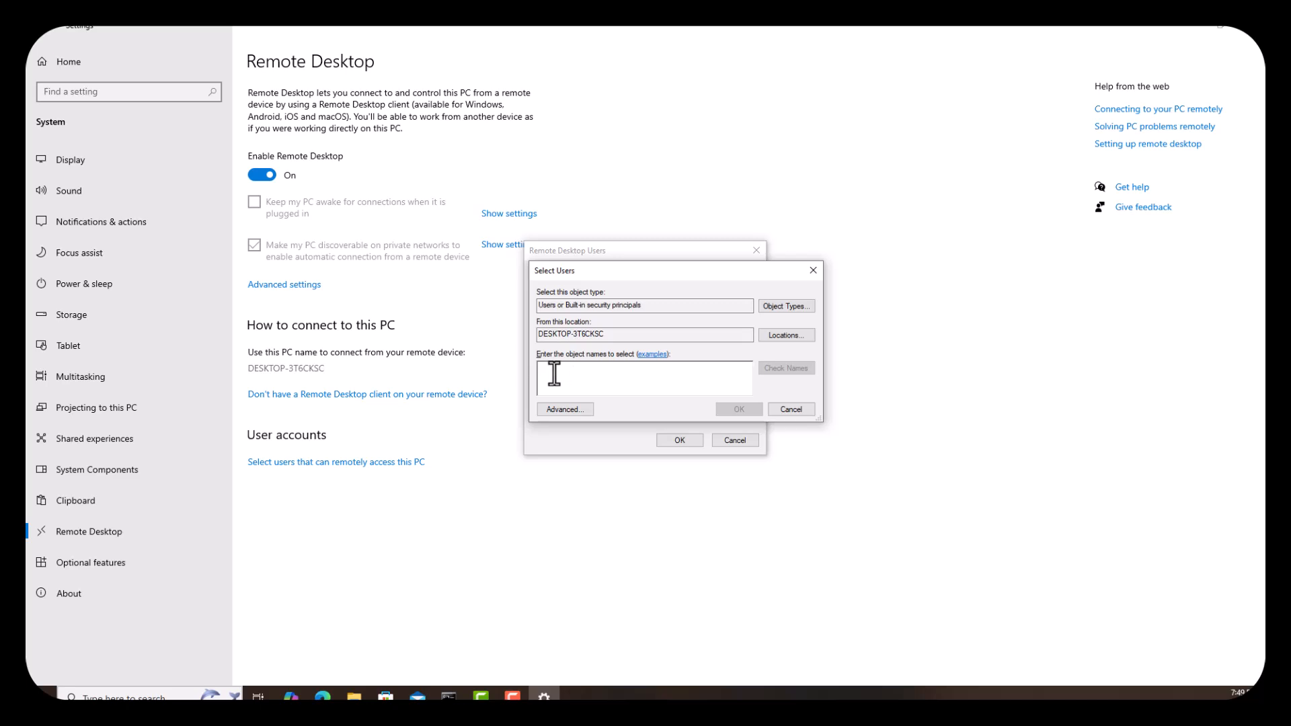
mouse_move(686, 372)
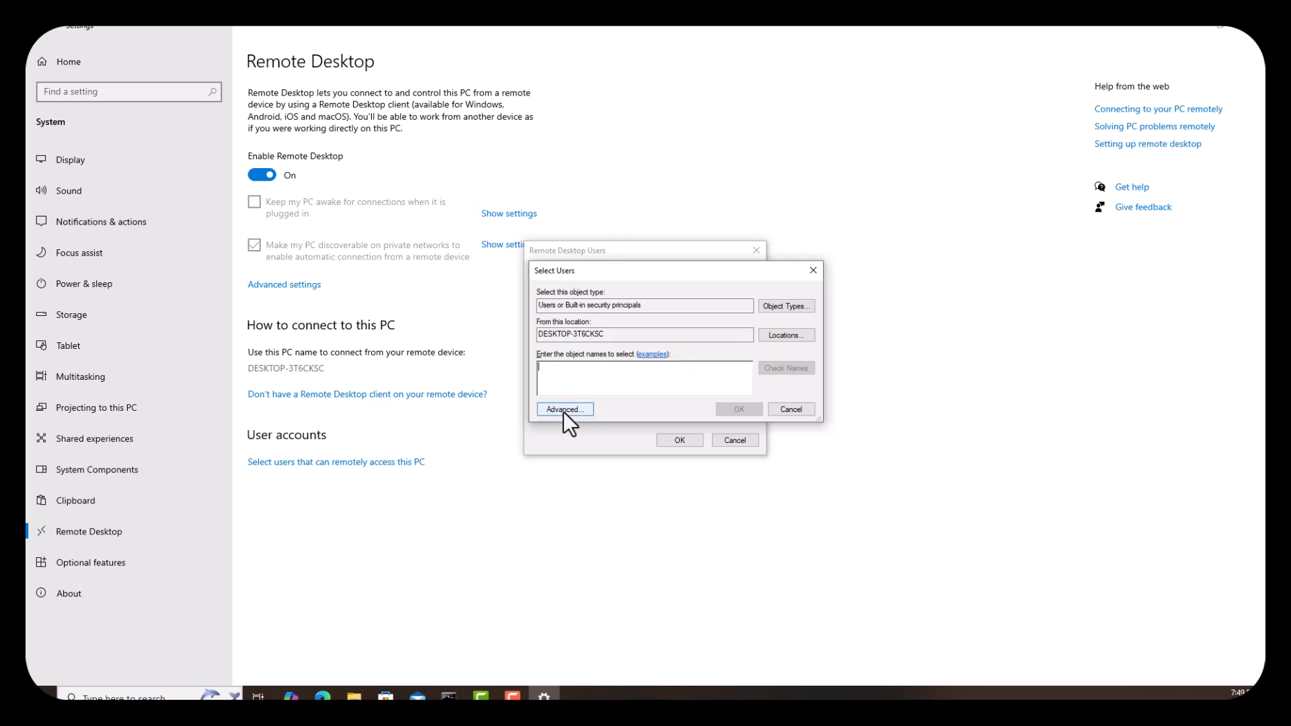
left_click(564, 409)
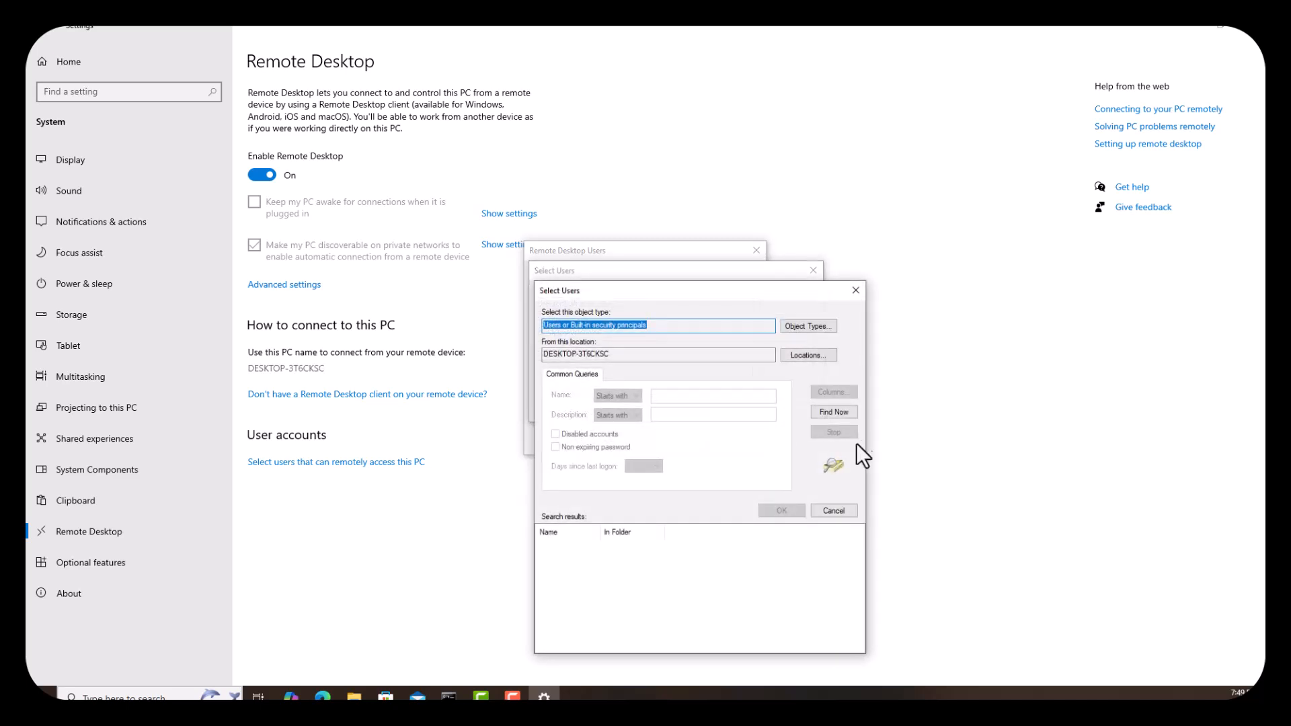
left_click(833, 412)
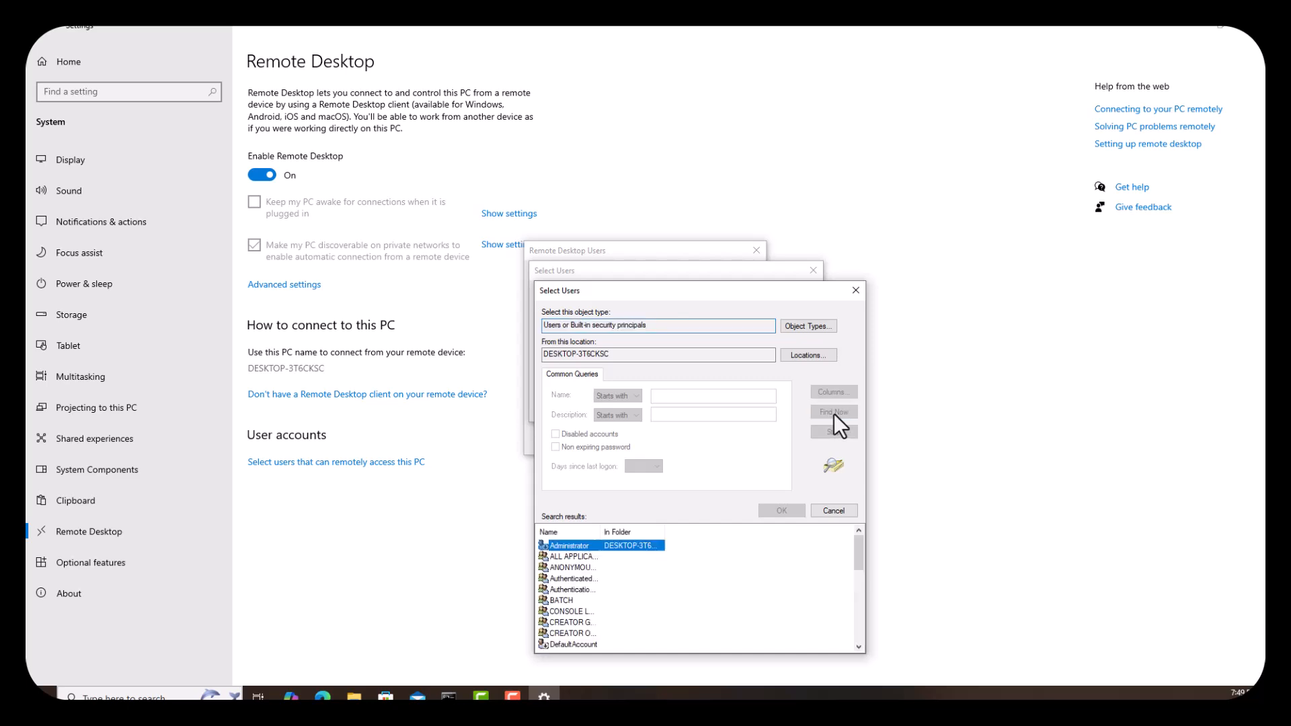
left_click(833, 412)
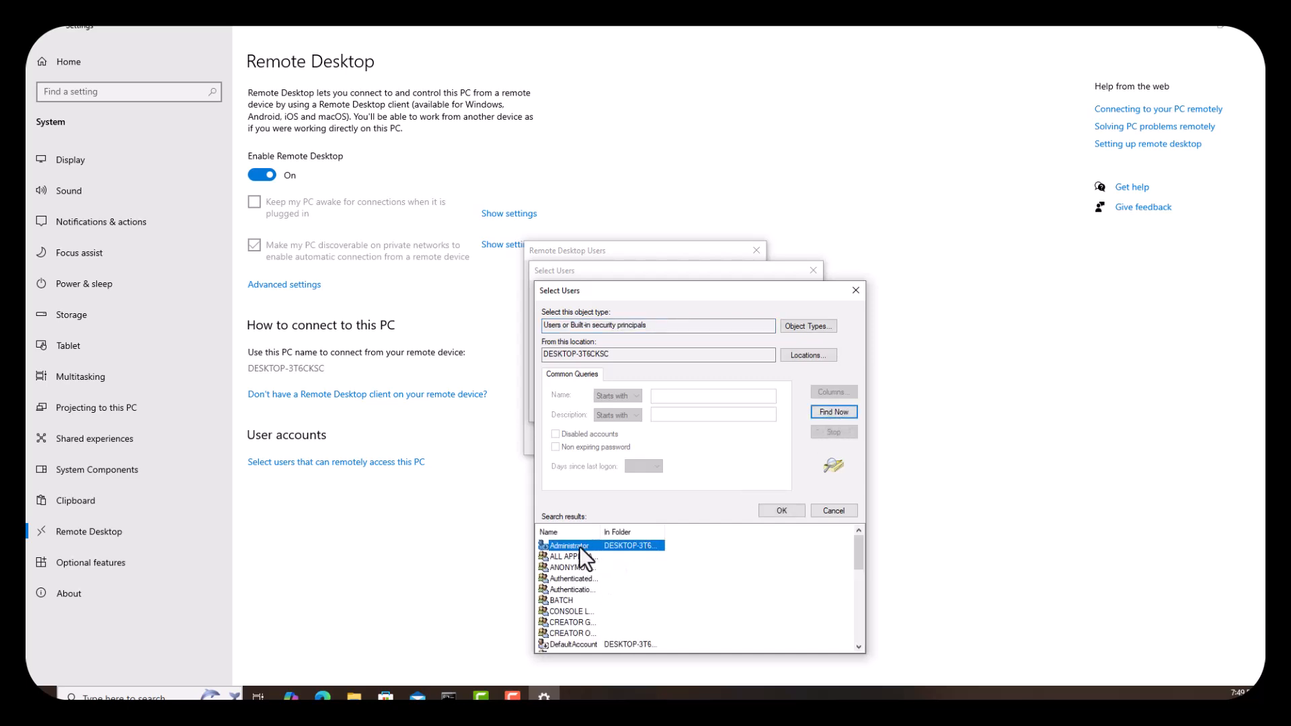
mouse_move(545, 335)
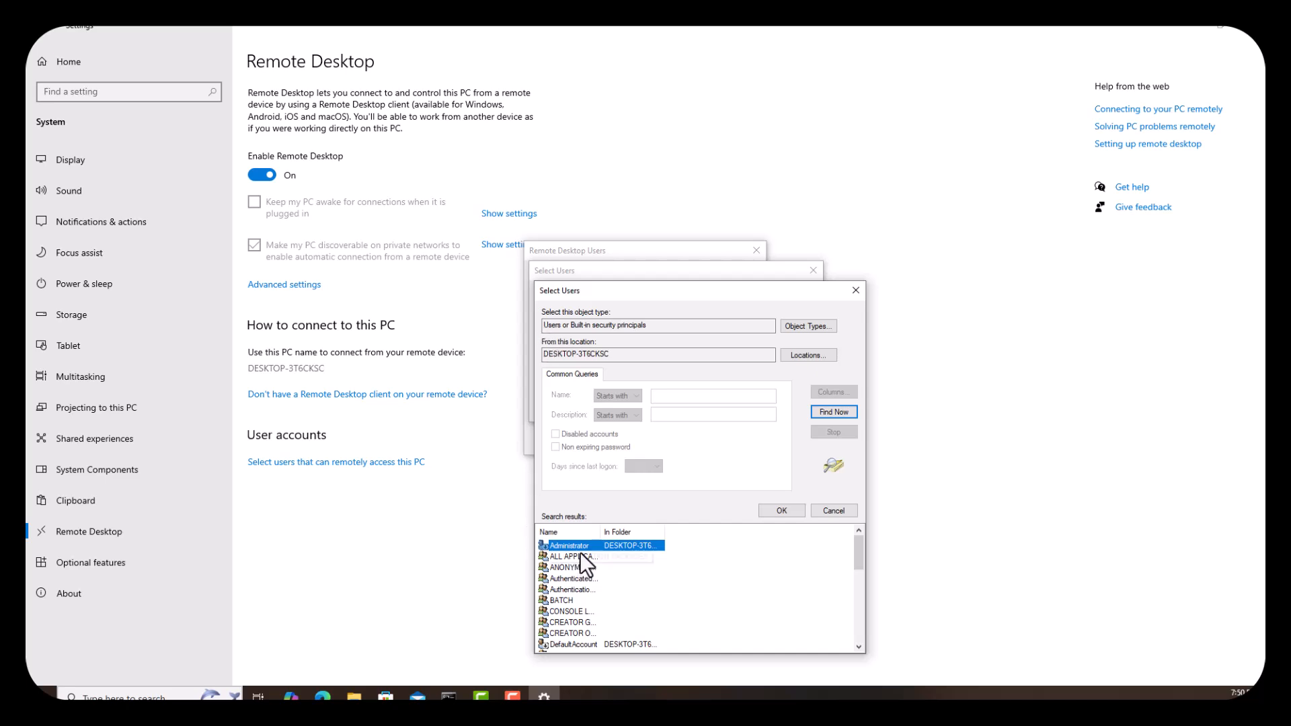
left_click(780, 511)
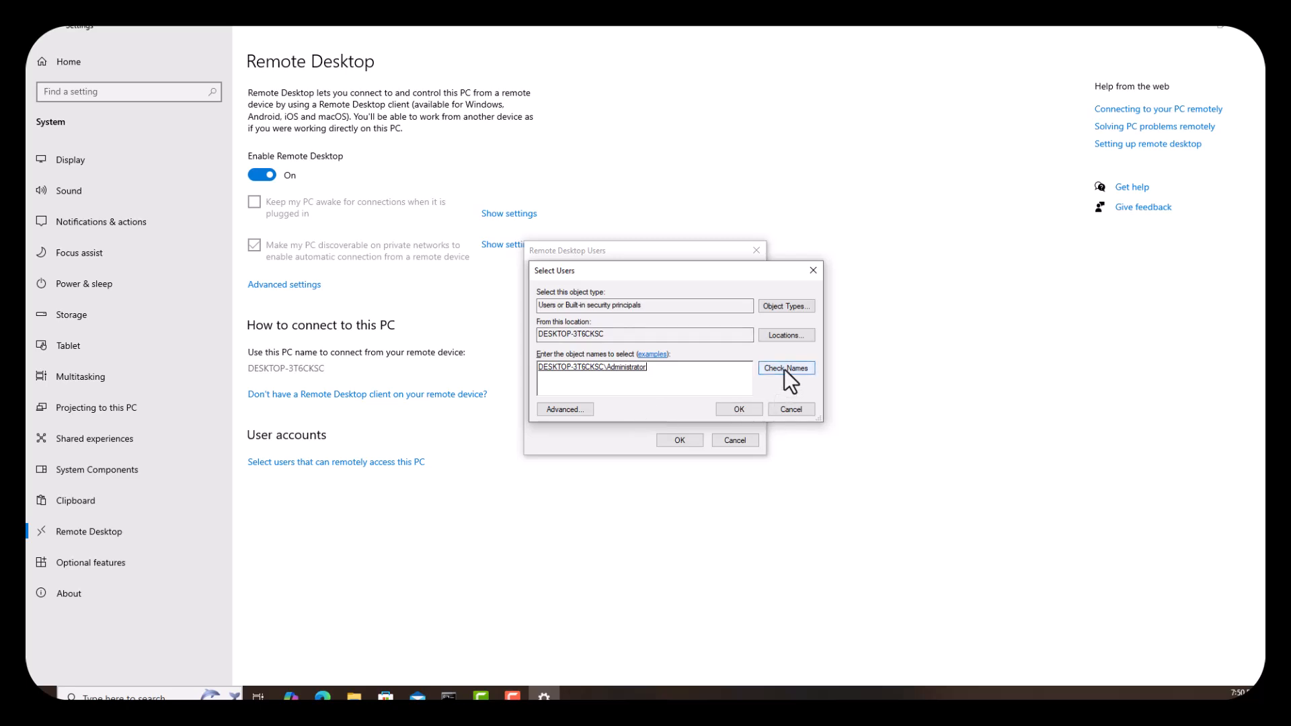
mouse_move(564, 409)
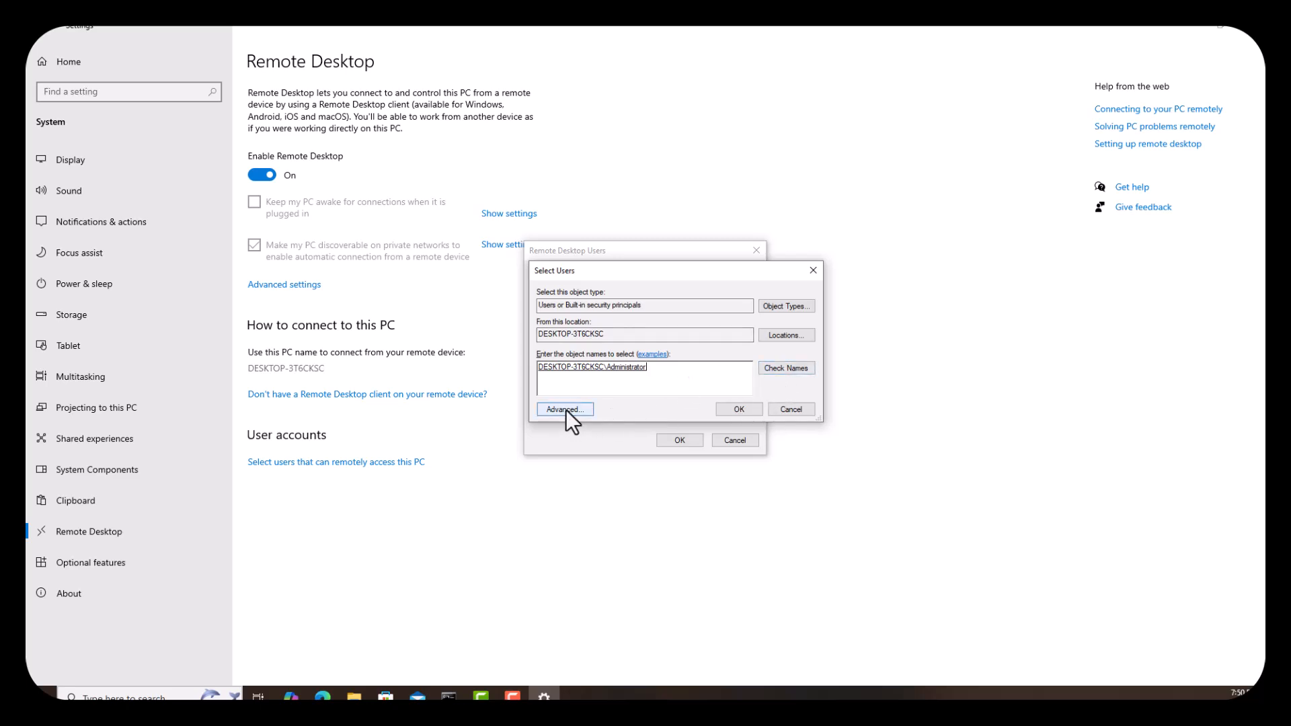
Search local accounts again and confirm Administrator and Guest as Remote Desktop users.
left_click(563, 409)
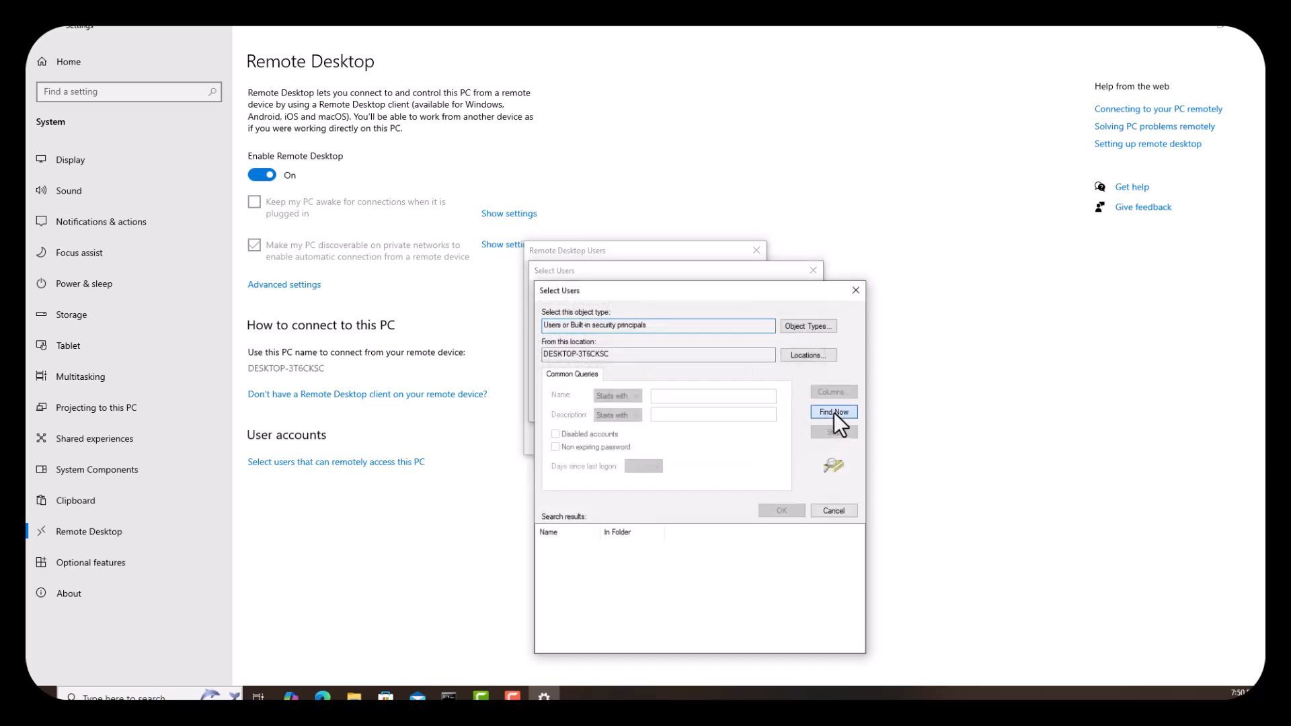
left_click(831, 411)
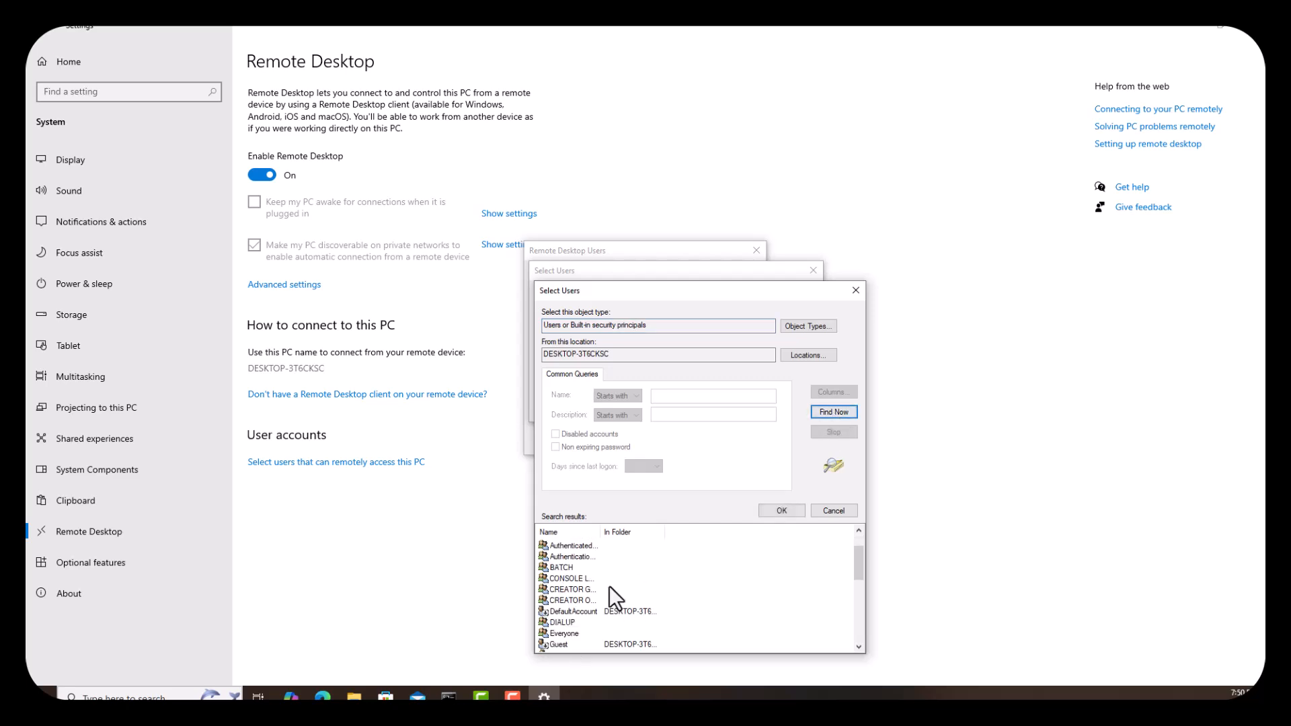
scroll("down", 3)
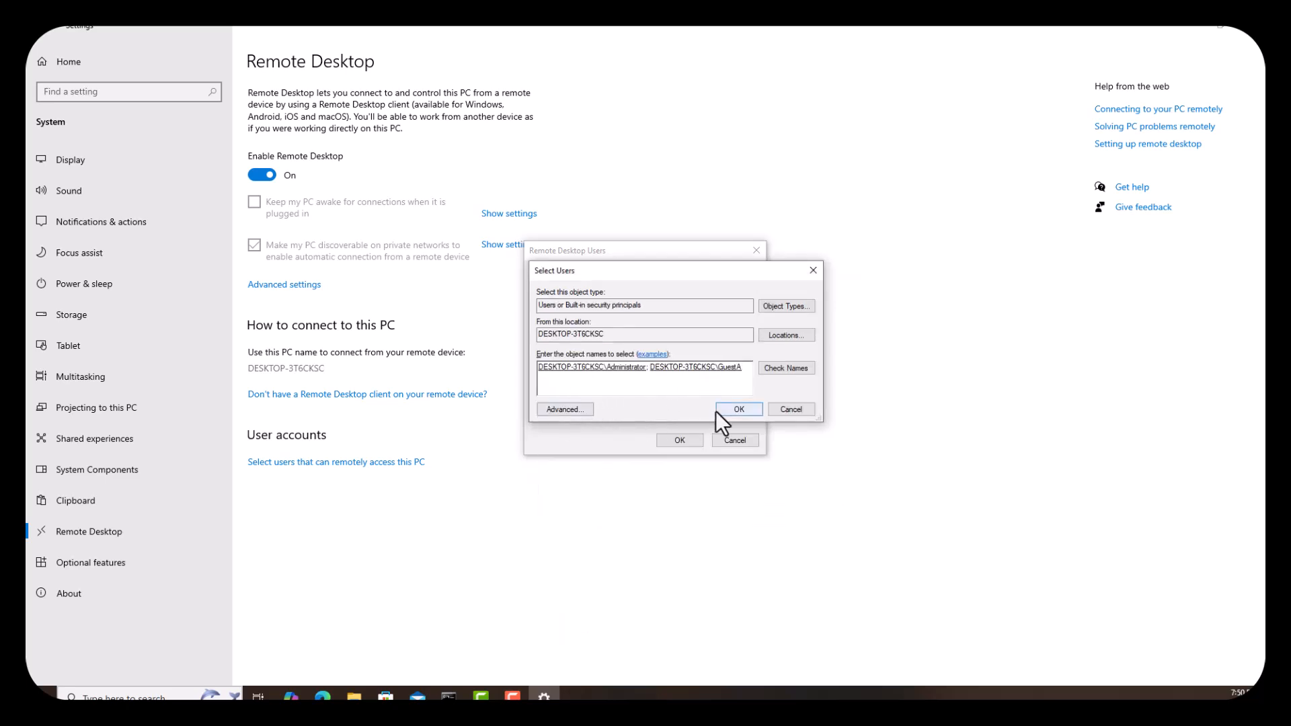
left_click(737, 409)
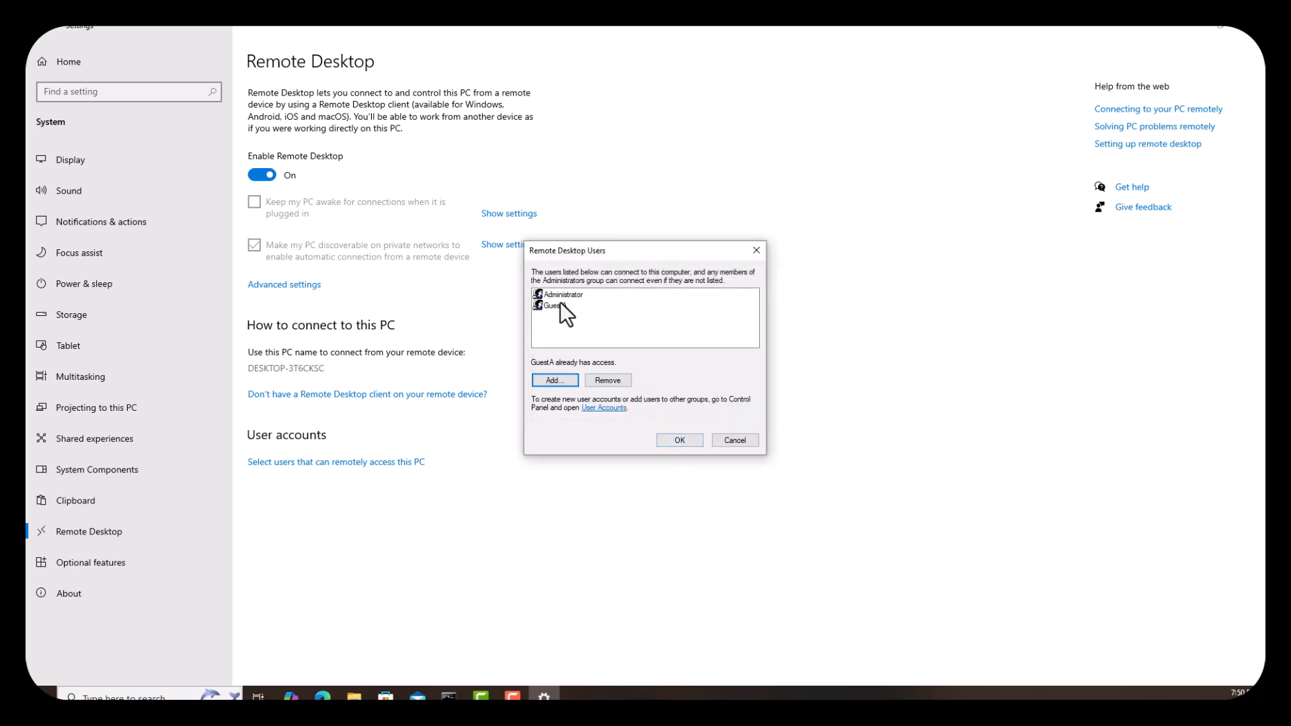
mouse_move(567, 320)
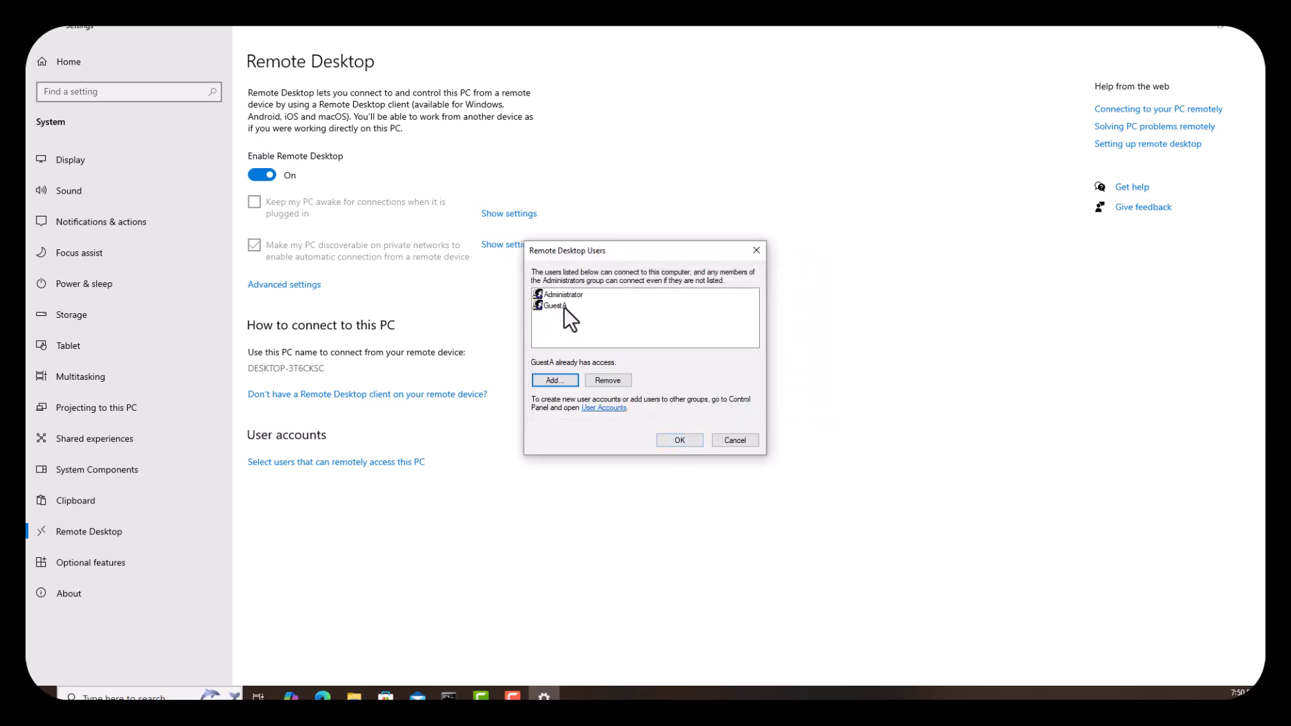
mouse_move(617, 422)
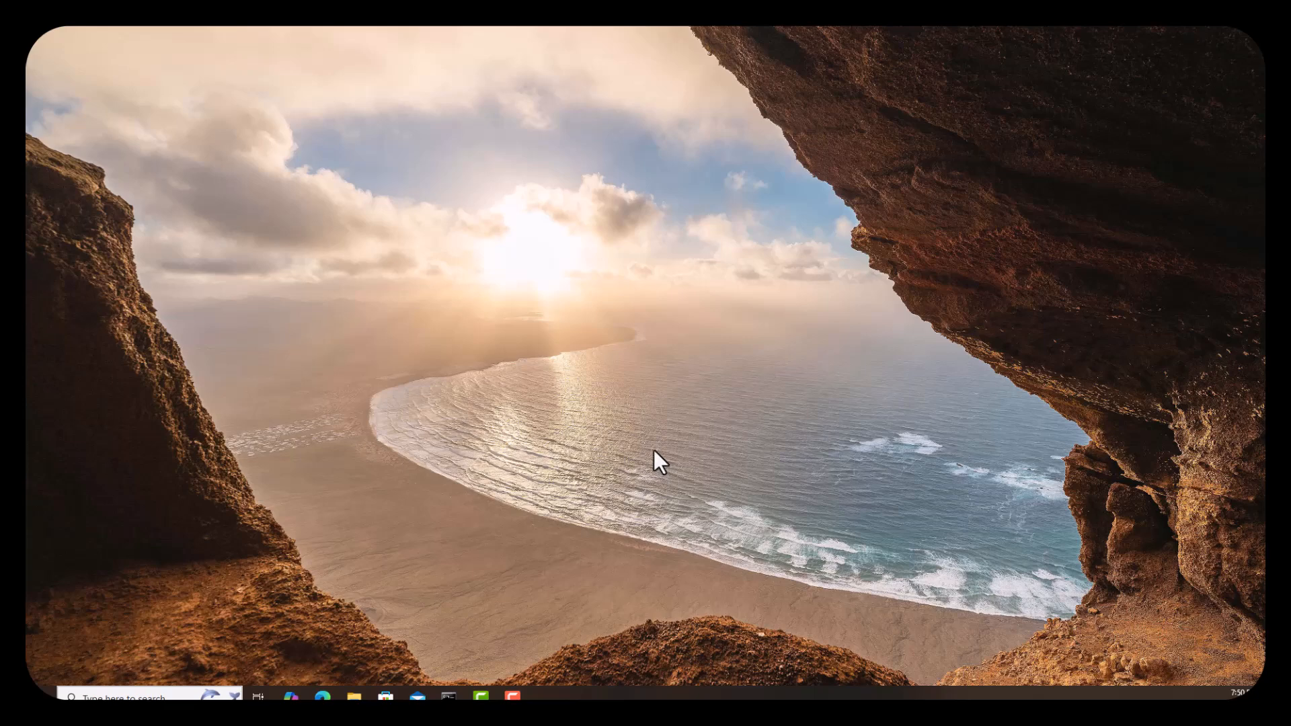
mouse_move(473, 666)
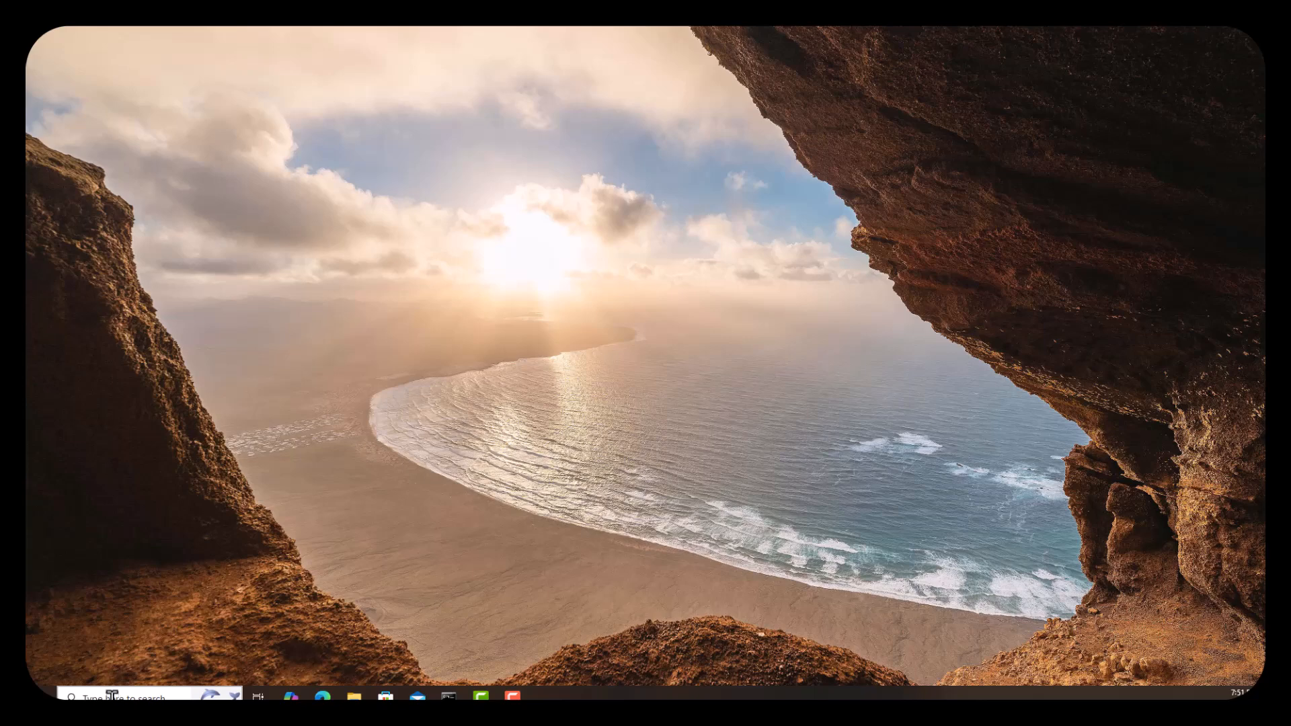
Run ipconfig in Command Prompt to find the IPv4 address 192.168.0.235.
left_click(116, 697)
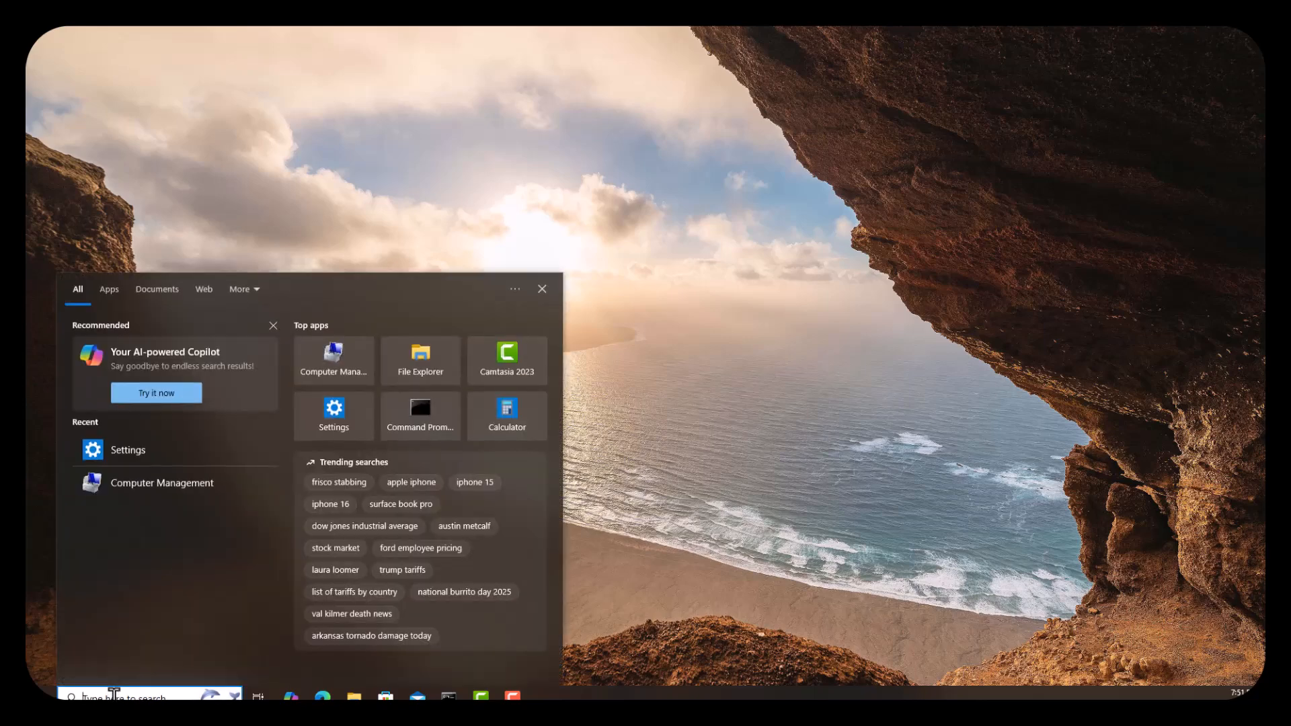
left_click(420, 415)
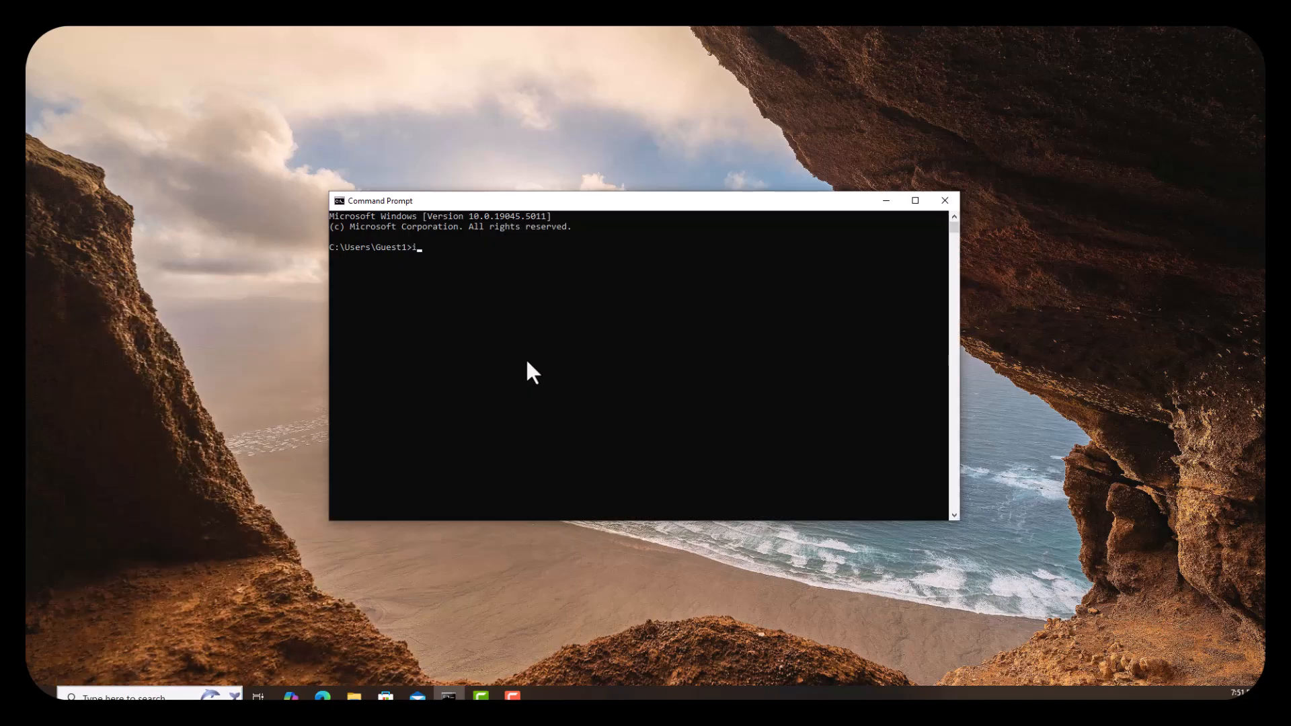
type("pcon f")
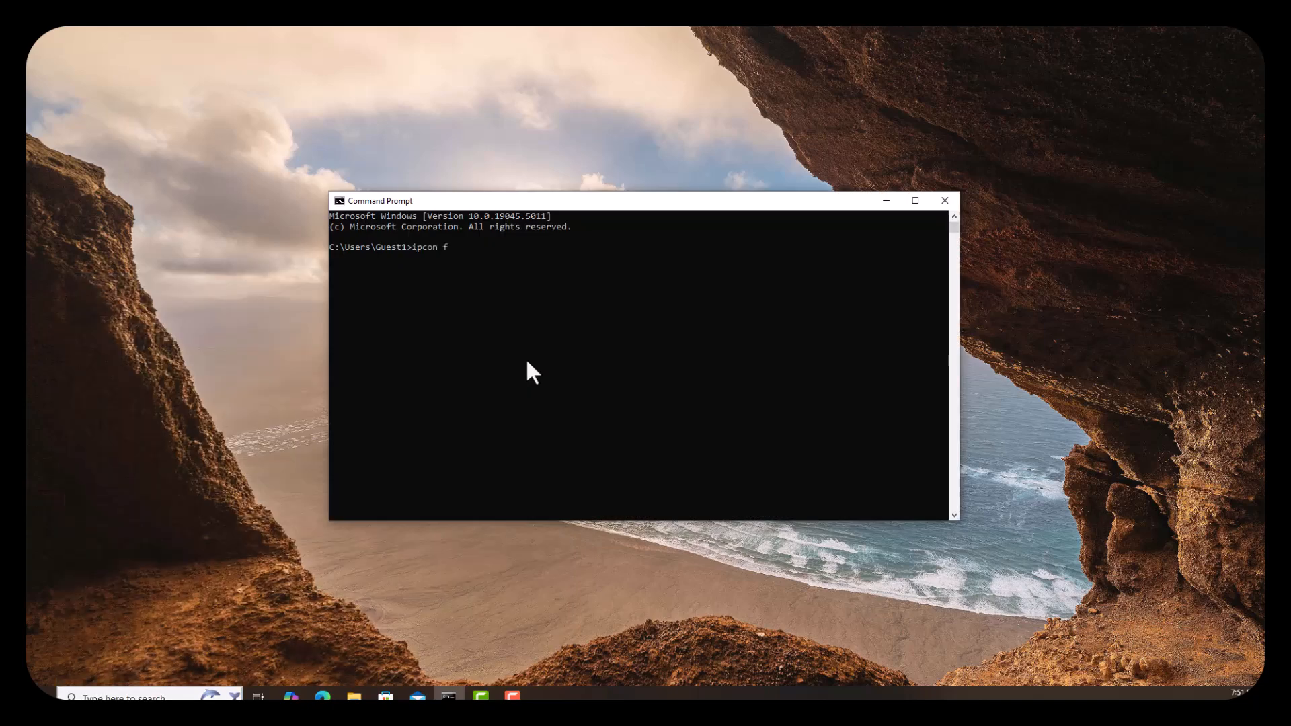
key("Backspace")
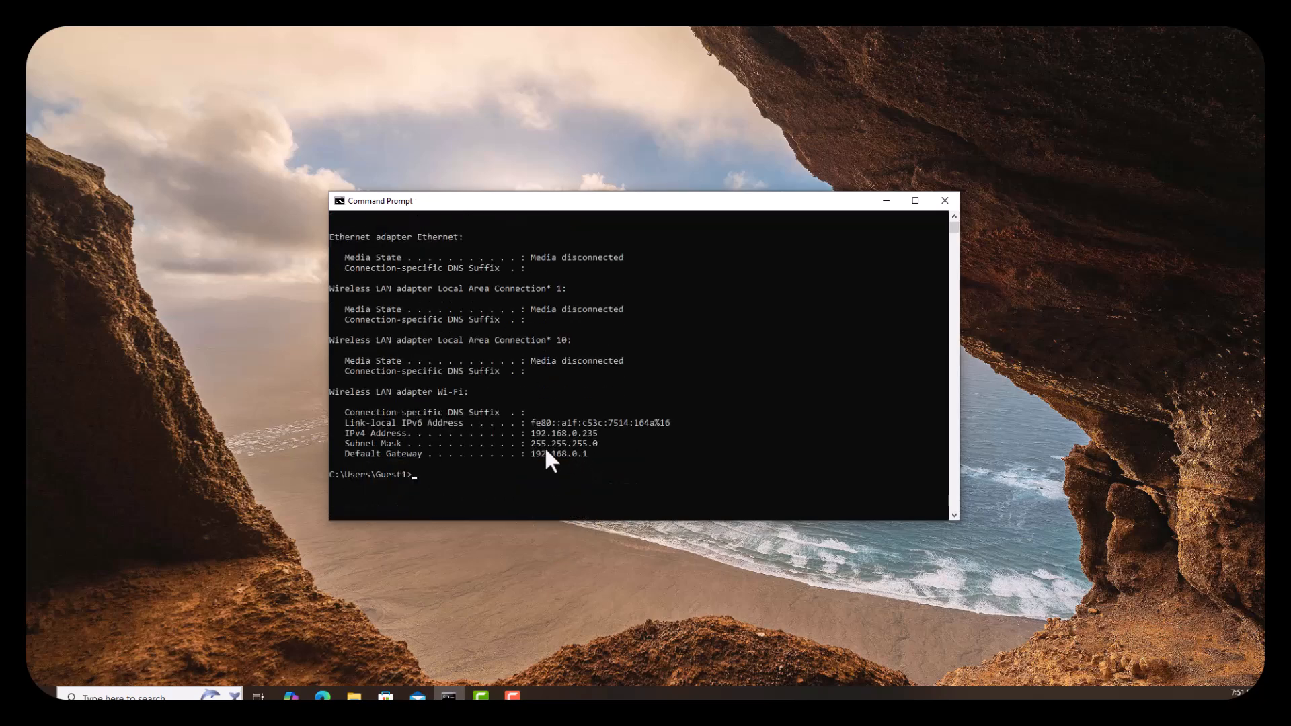
mouse_move(541, 451)
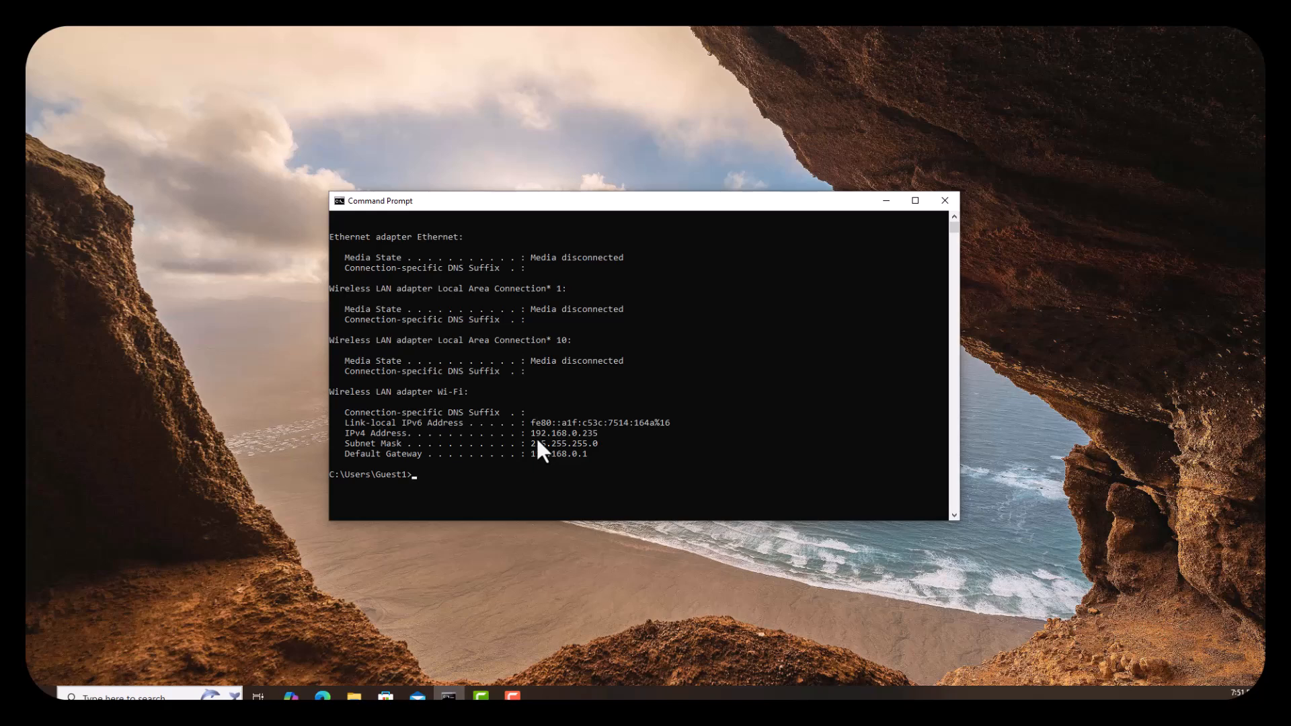
mouse_move(591, 451)
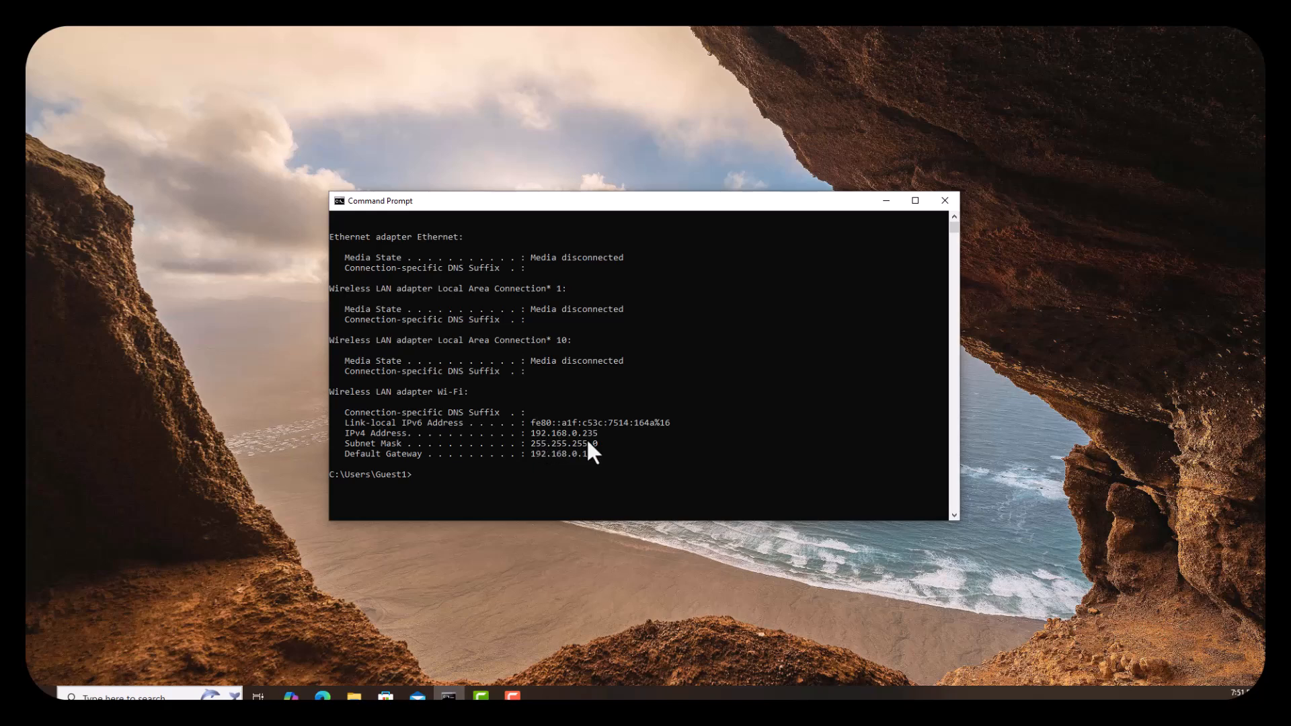
mouse_move(500, 501)
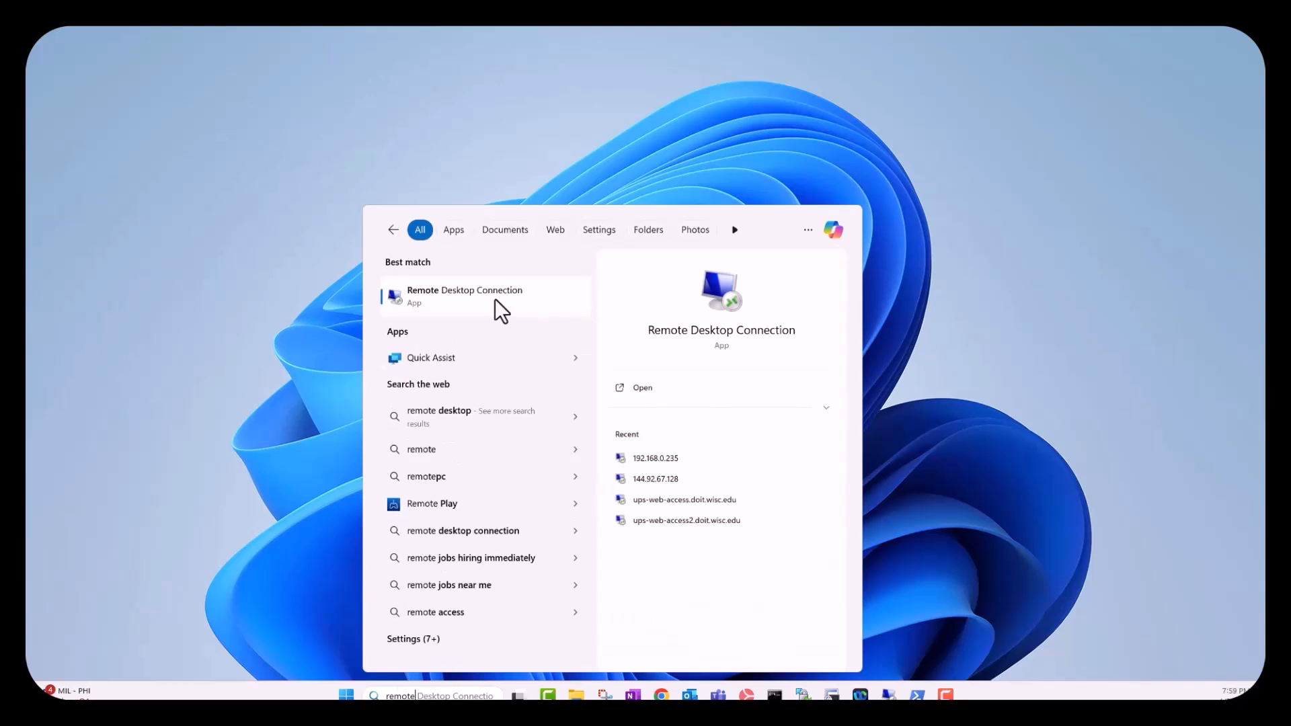
Connect Remote Desktop Connection to 192.168.0.235 with the logon options shown.
left_click(464, 296)
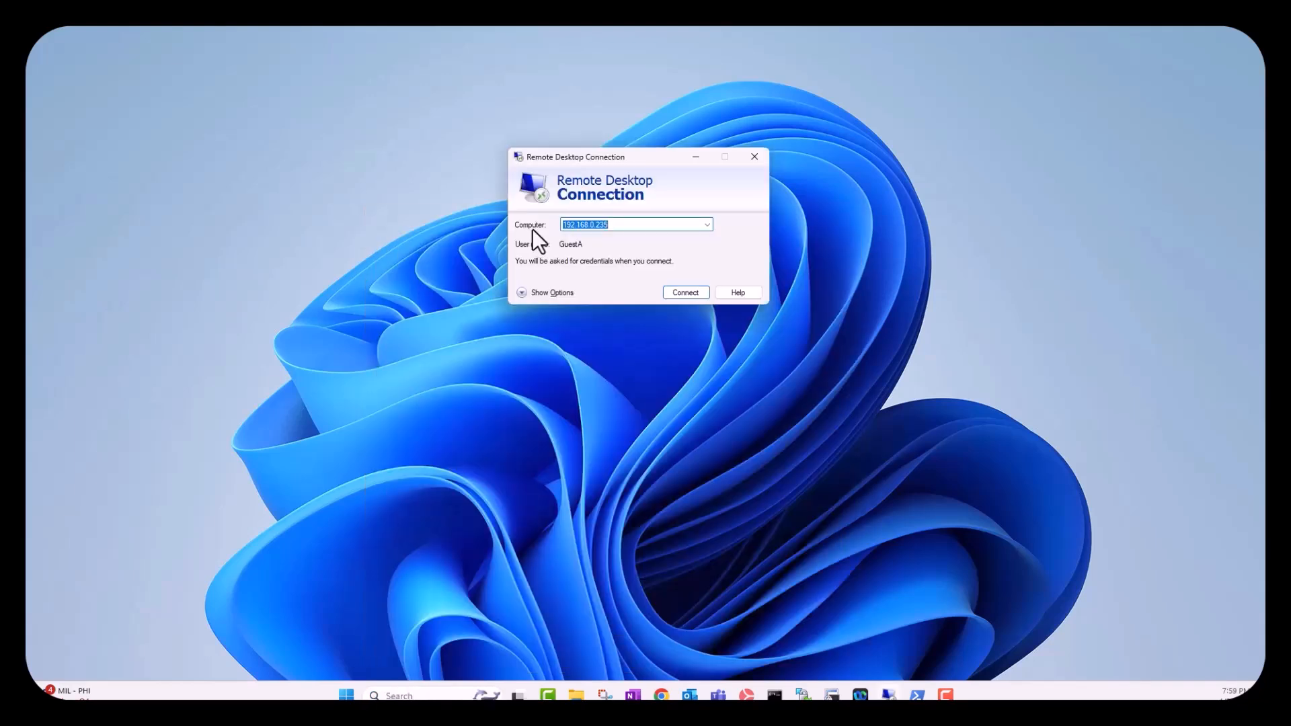
mouse_move(573, 243)
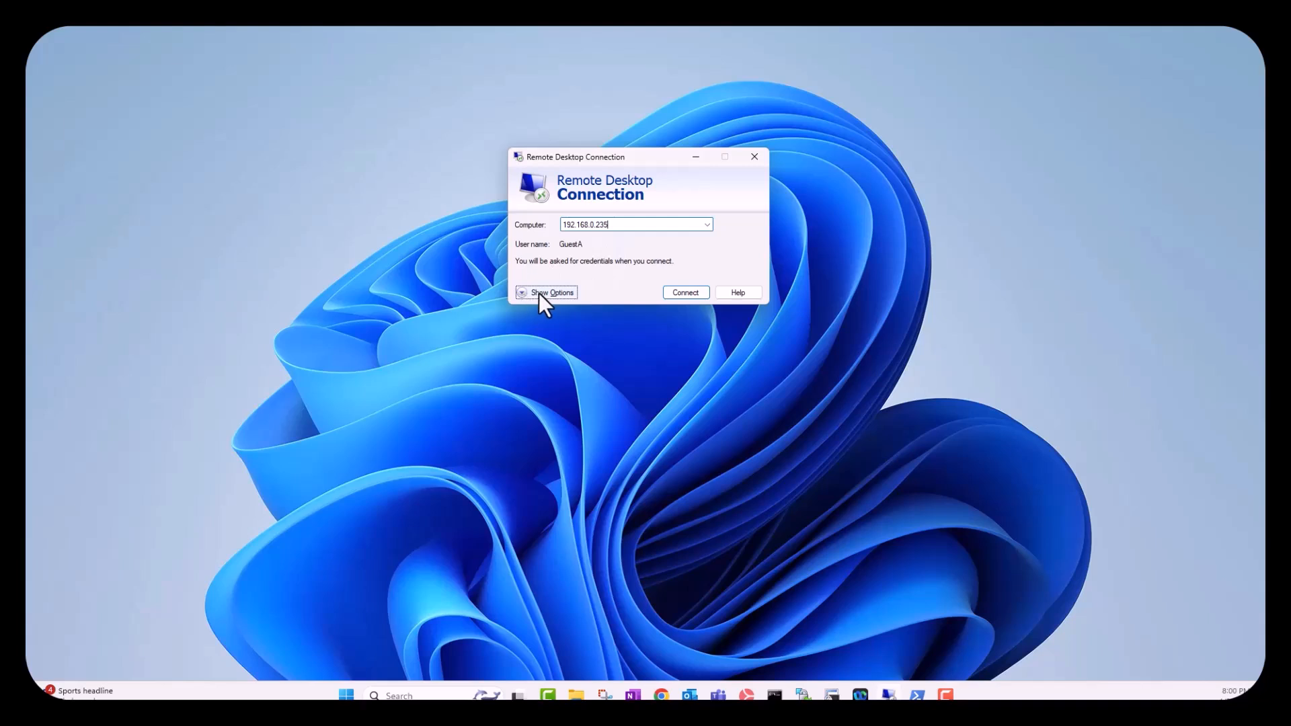
mouse_move(613, 291)
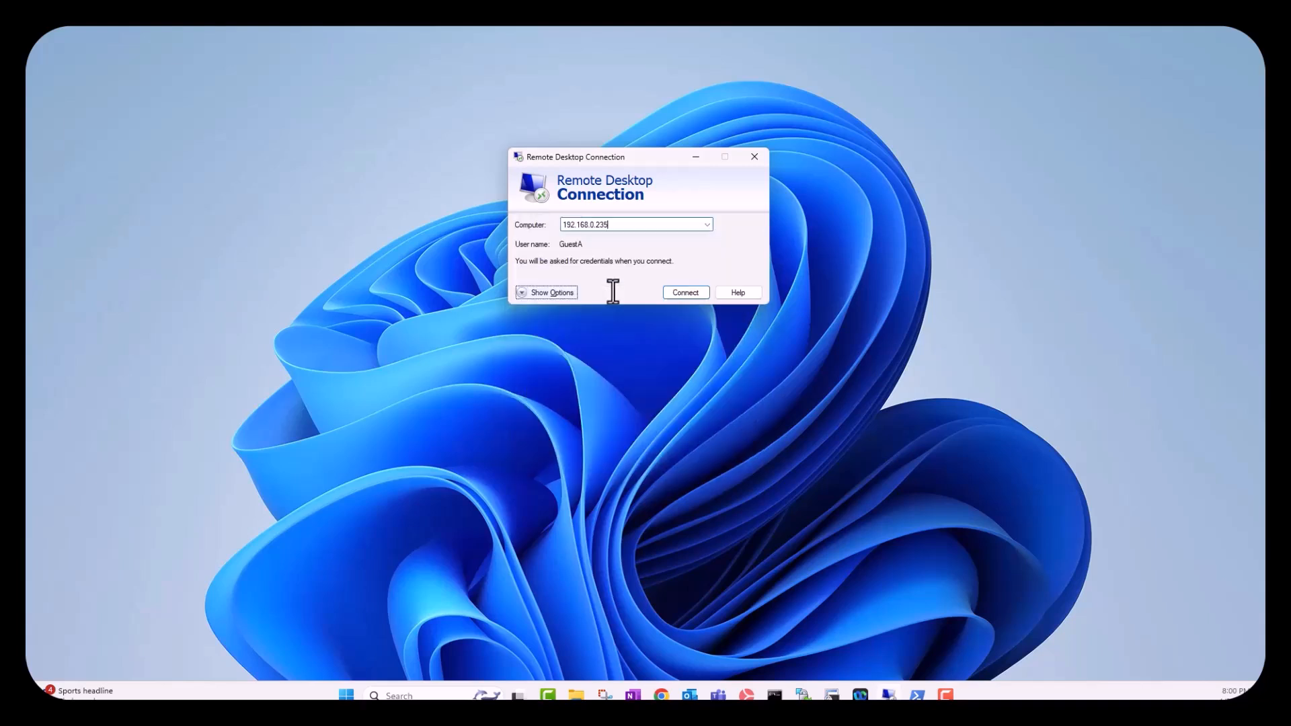
left_click(546, 292)
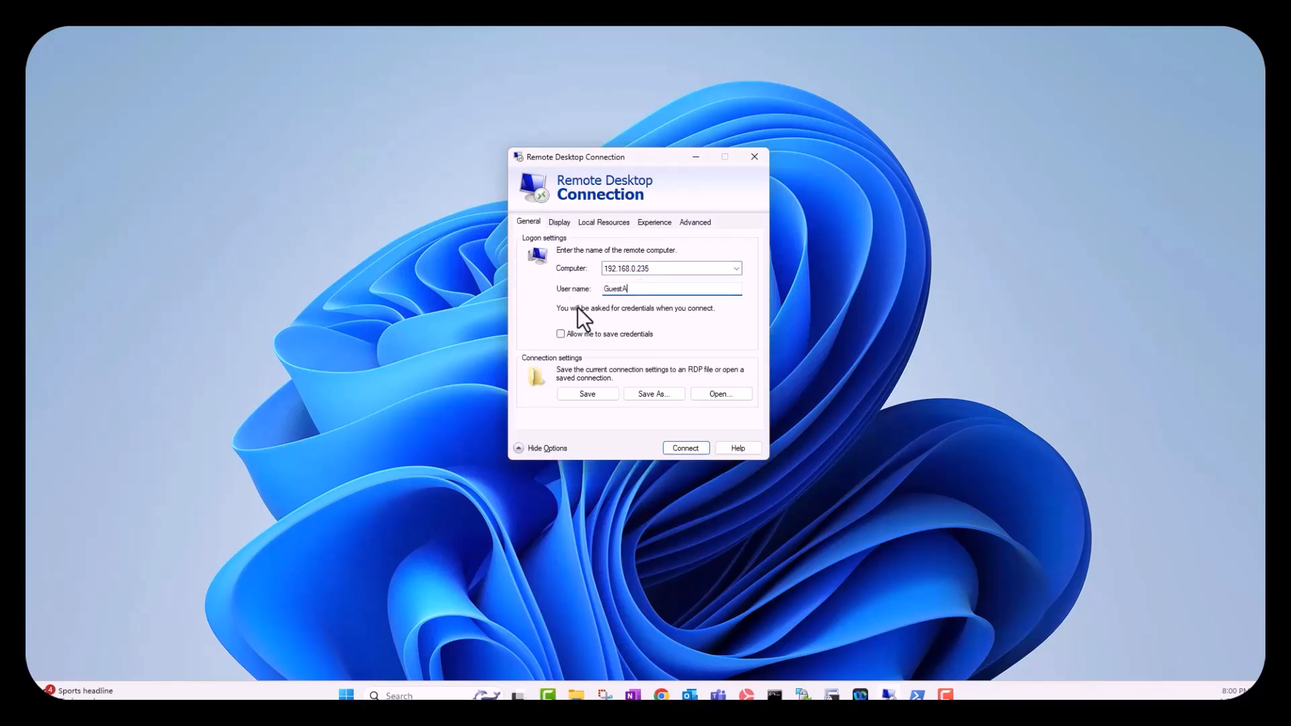
mouse_move(633, 289)
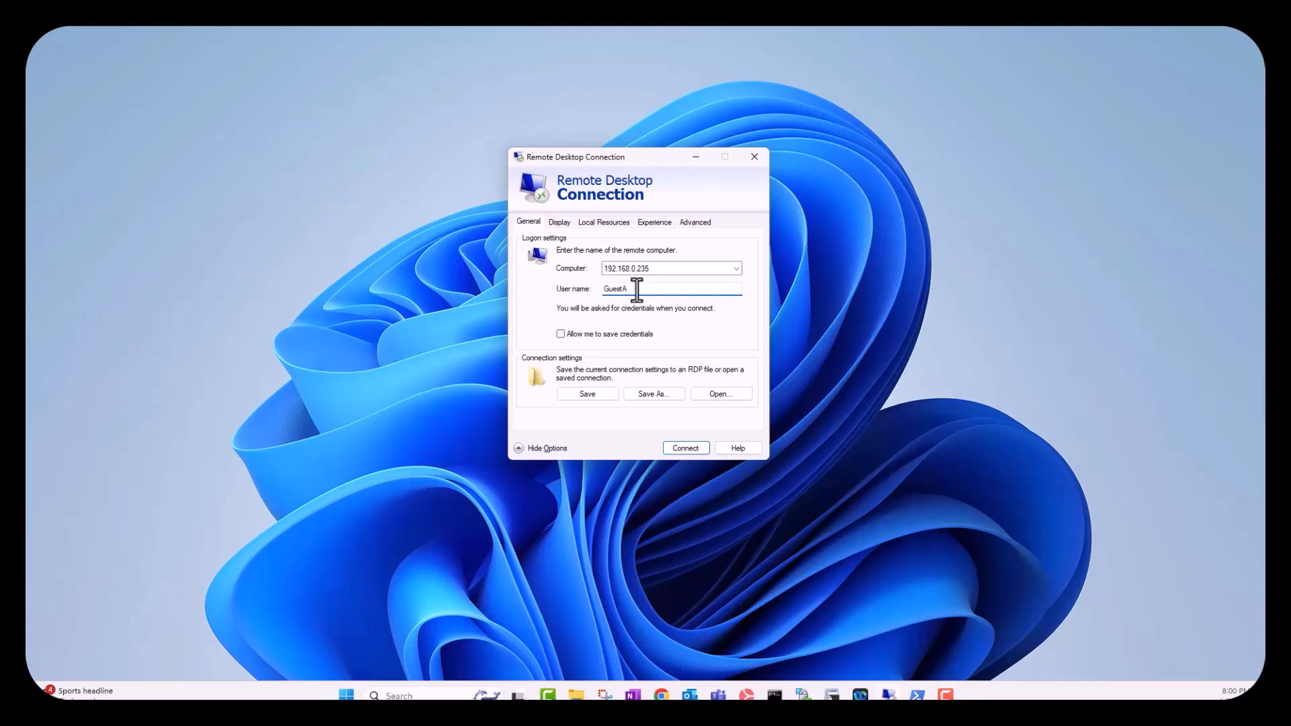
left_click(684, 448)
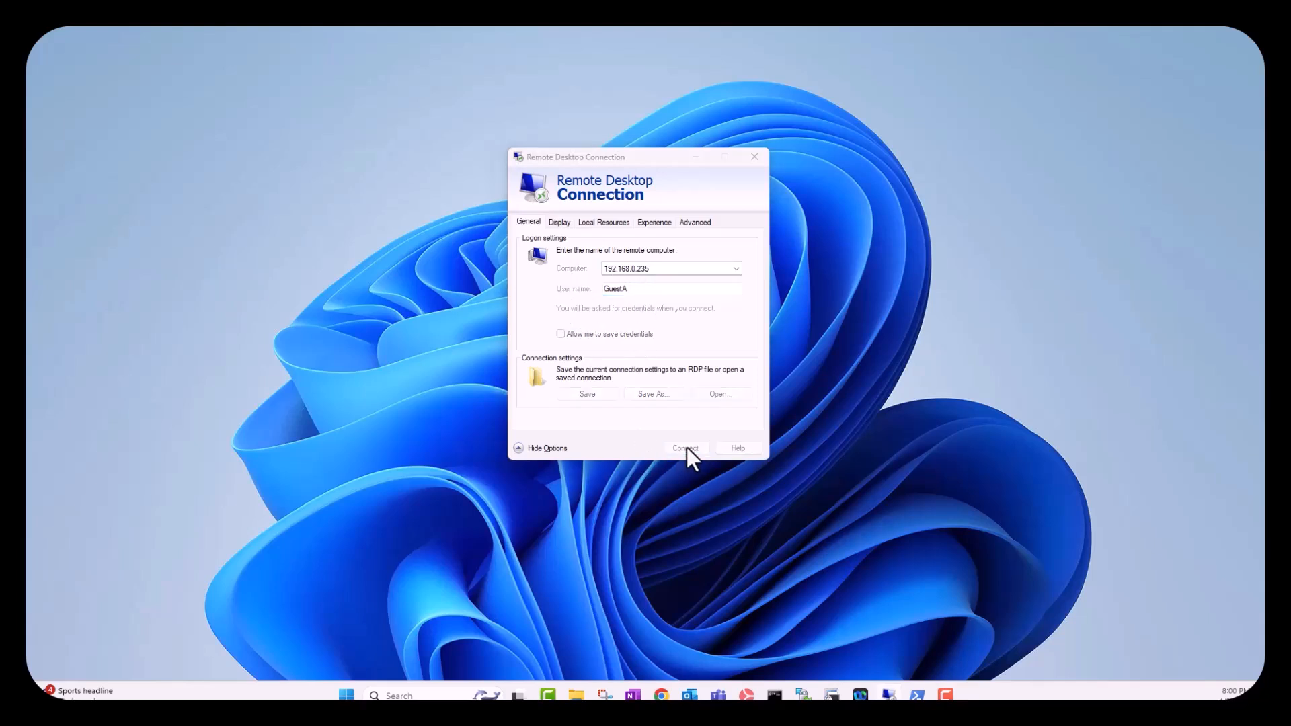
Enter GuestA's password in the Windows Security prompt and open the remote session.
left_click(684, 447)
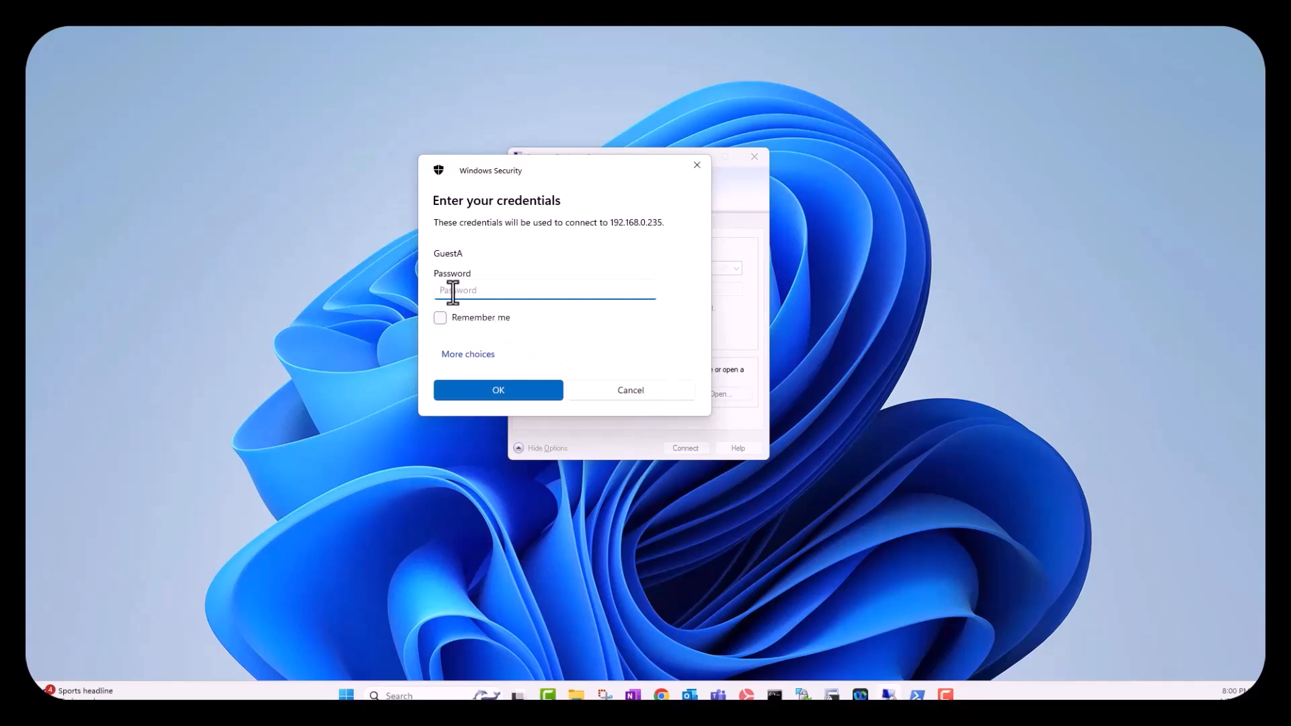
type("password")
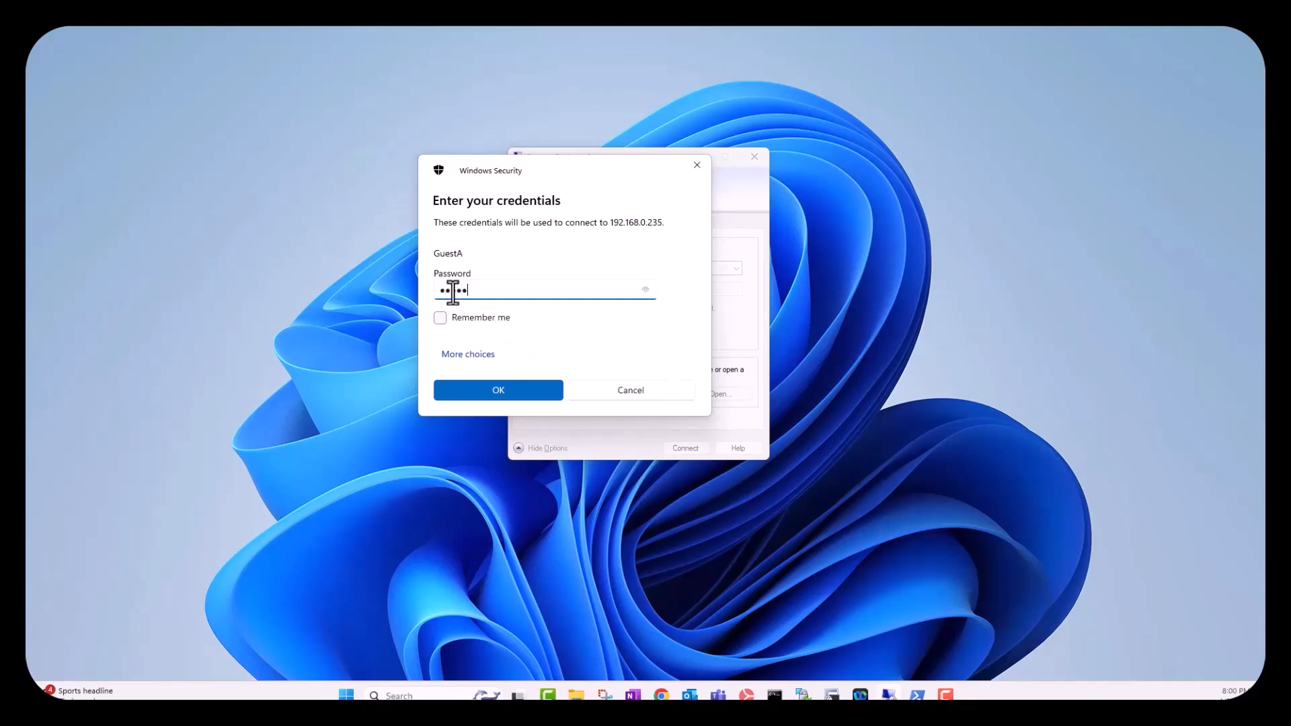
left_click(497, 390)
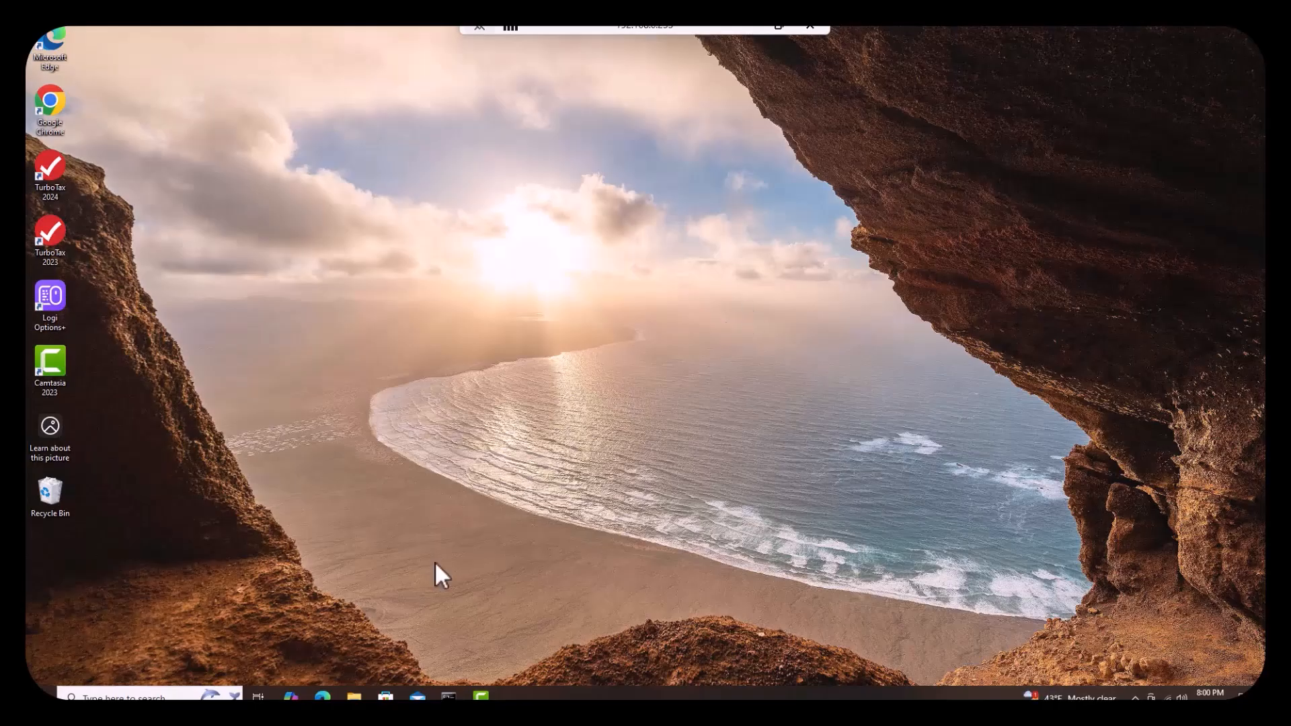
mouse_move(573, 44)
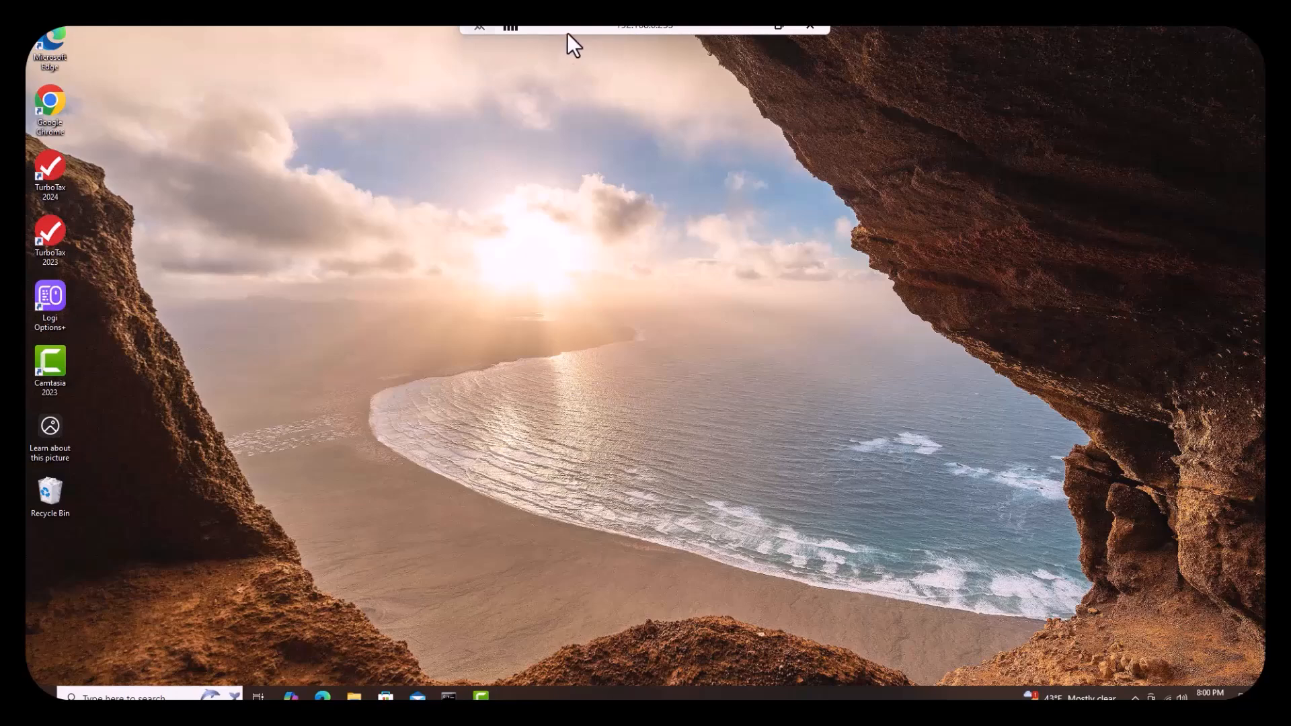
mouse_move(681, 43)
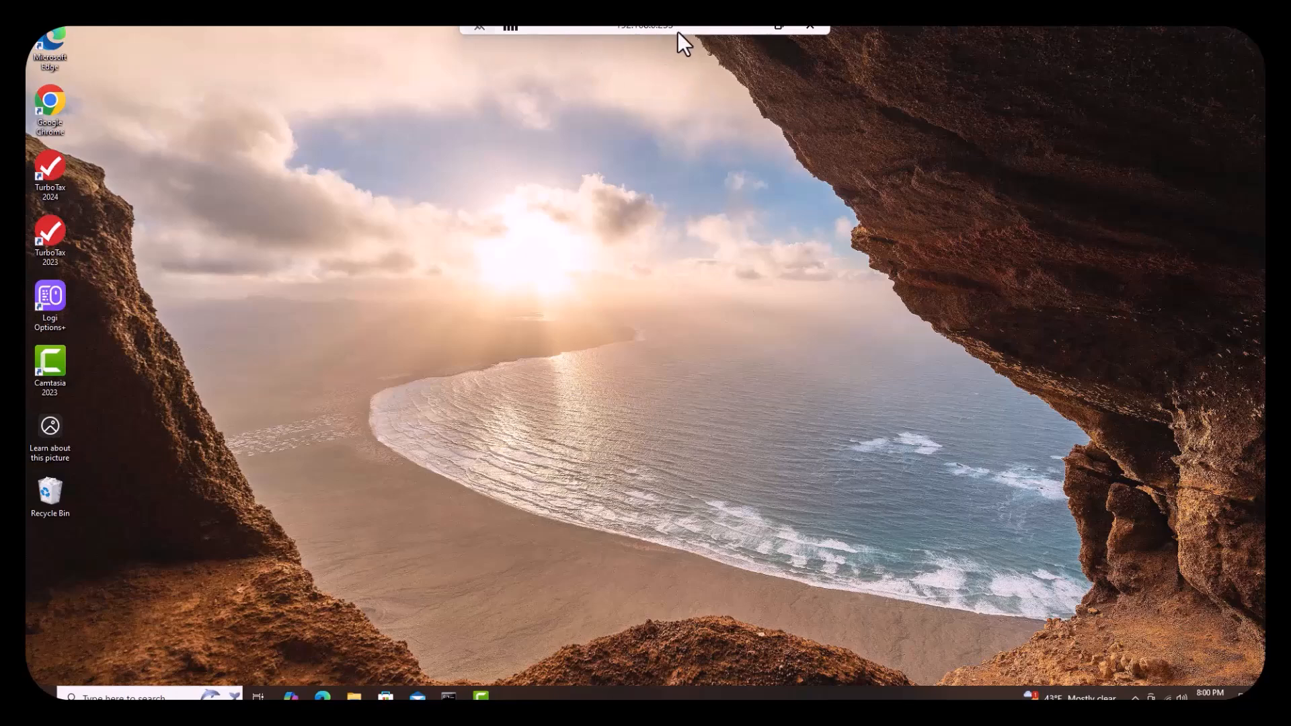
mouse_move(632, 41)
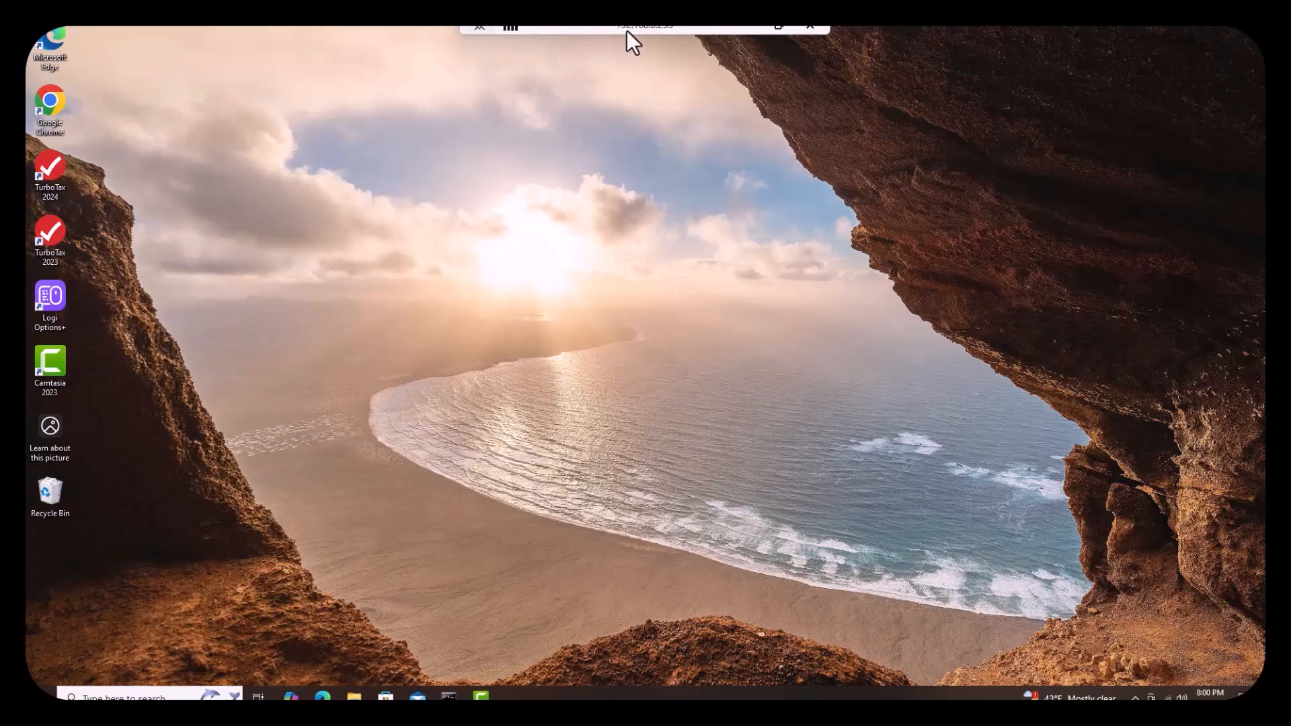
mouse_move(695, 37)
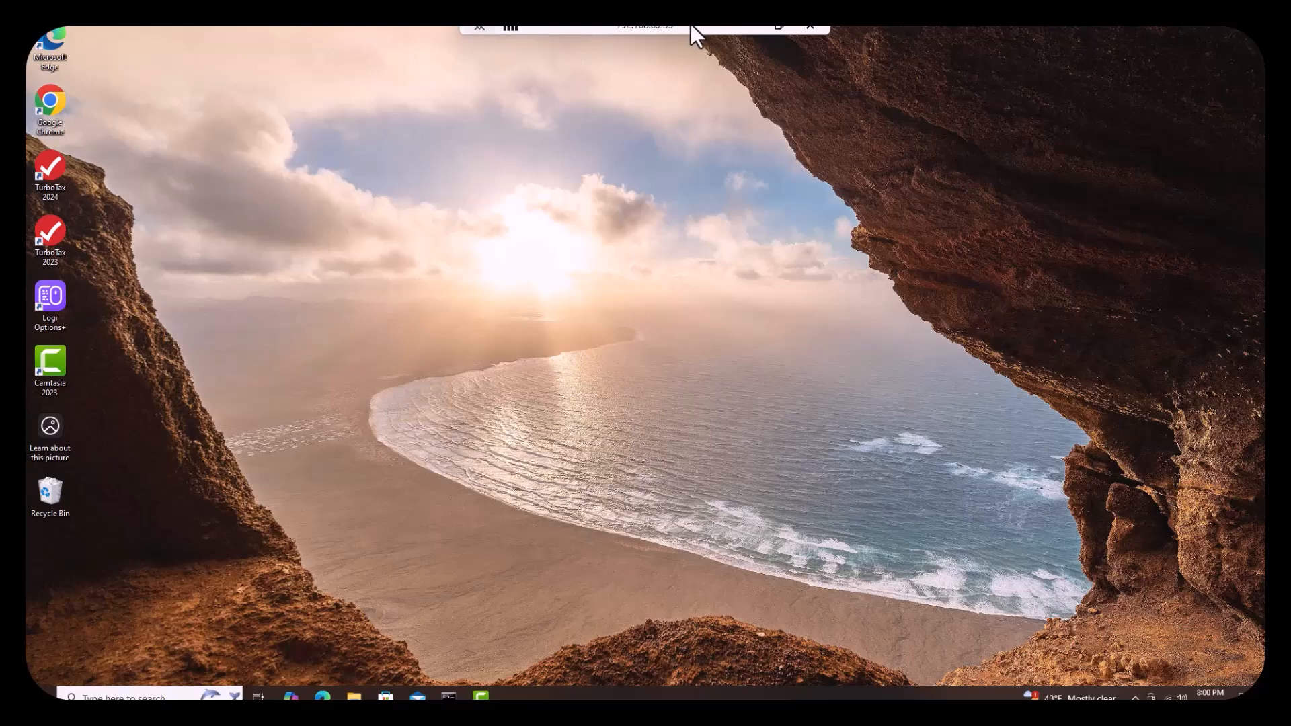
mouse_move(629, 43)
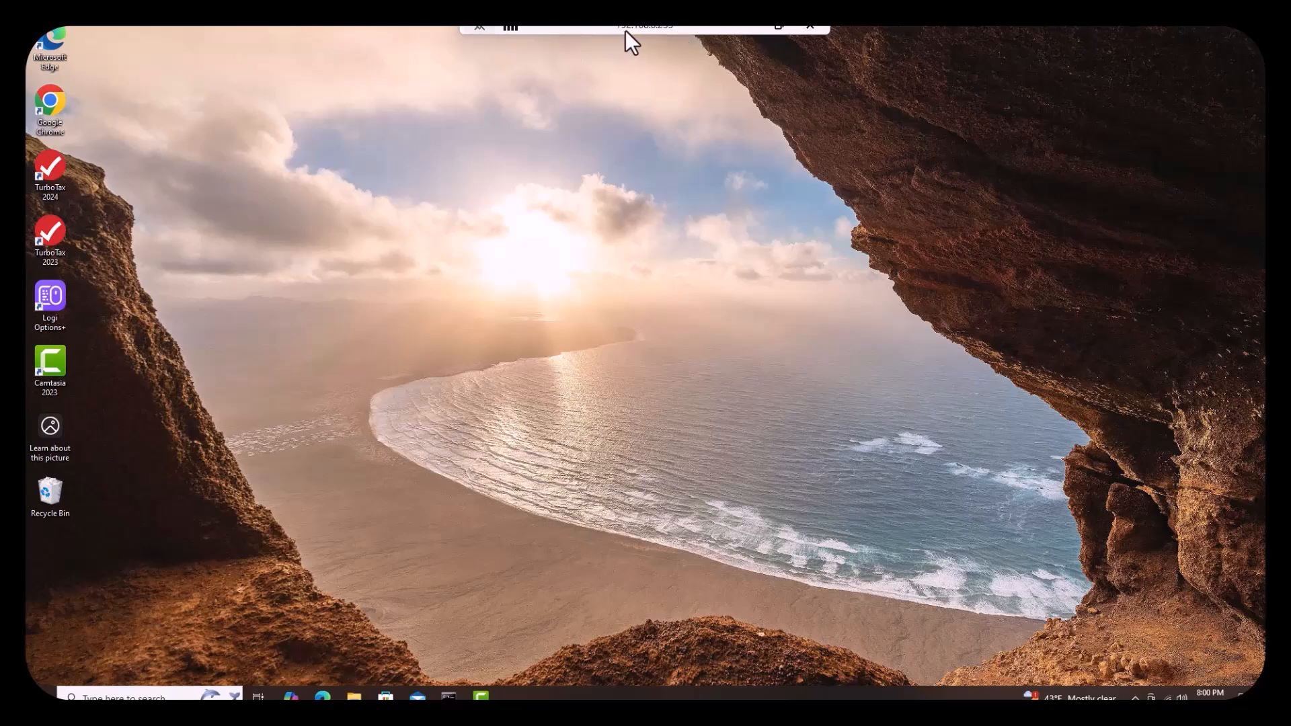
mouse_move(679, 39)
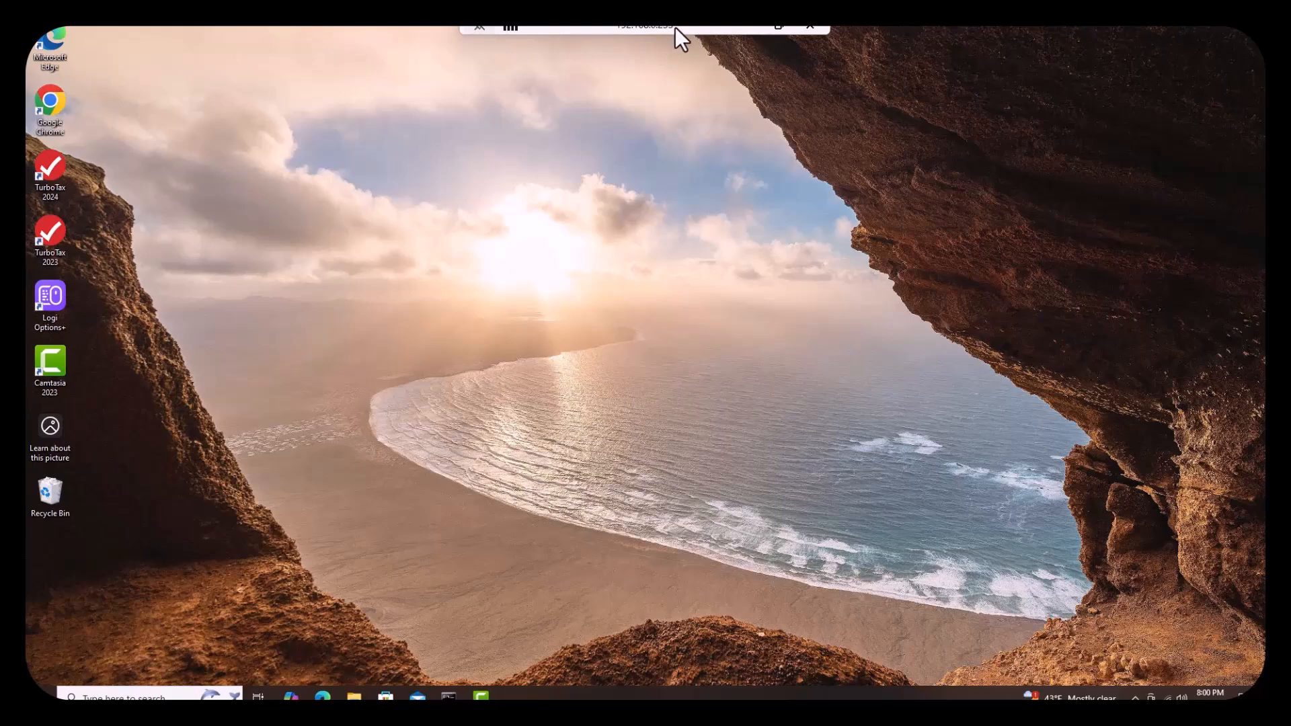